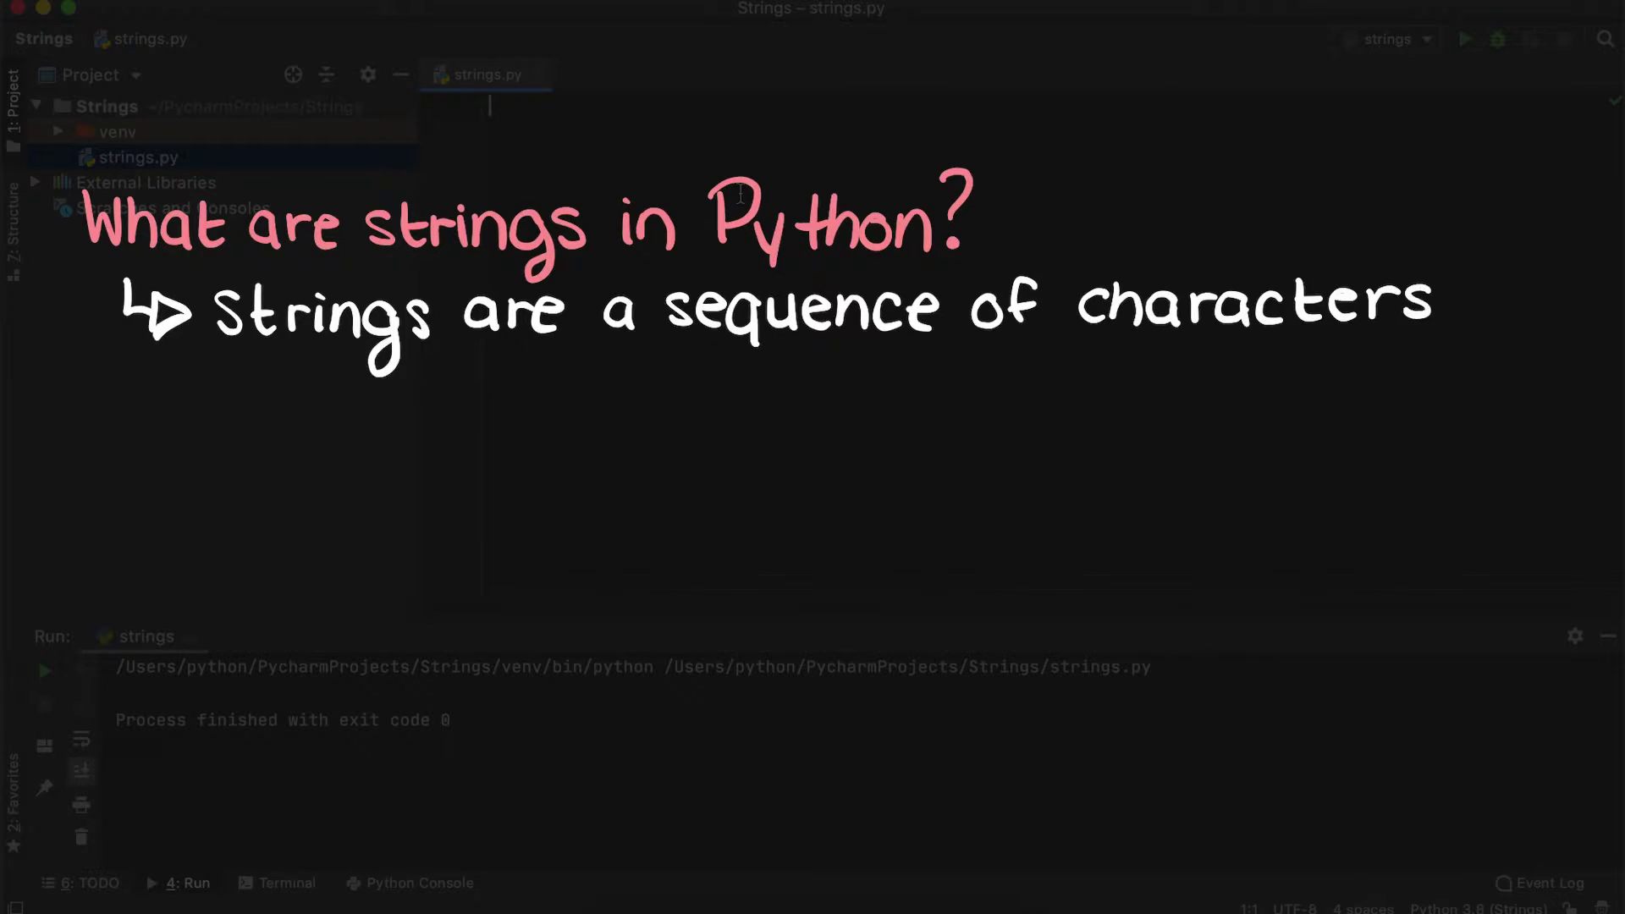
Write the intro comment and the commented-out numeric line Username = 093482 with its warning note
text(in a given order. The charcters are anything)
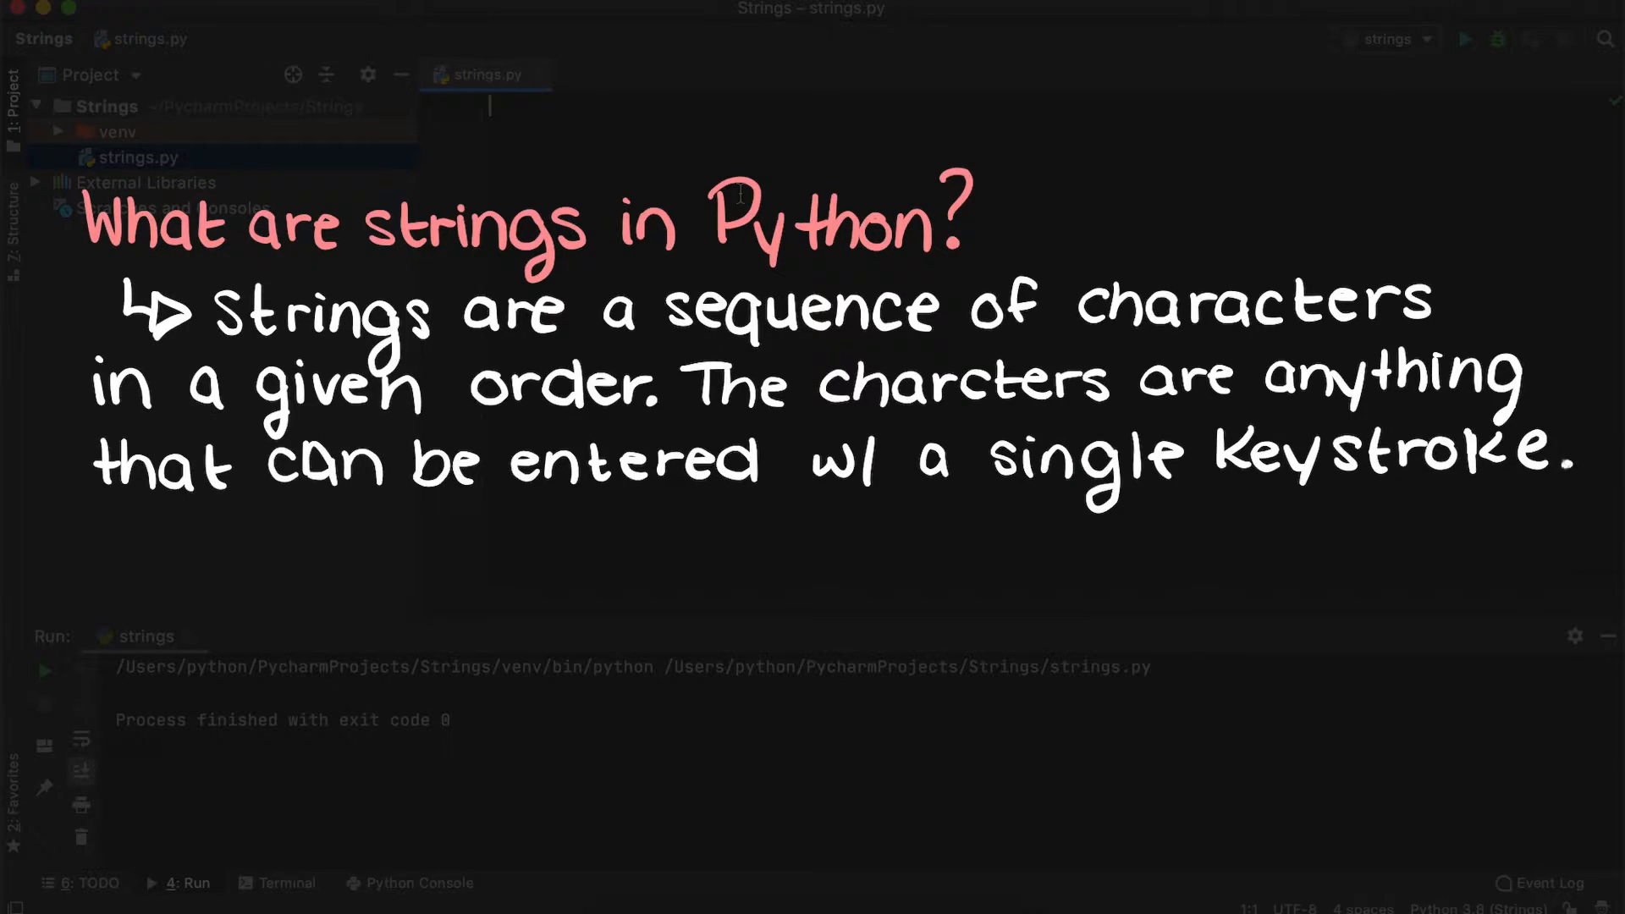
text(e.g. letters, numbers, \, /, sp)
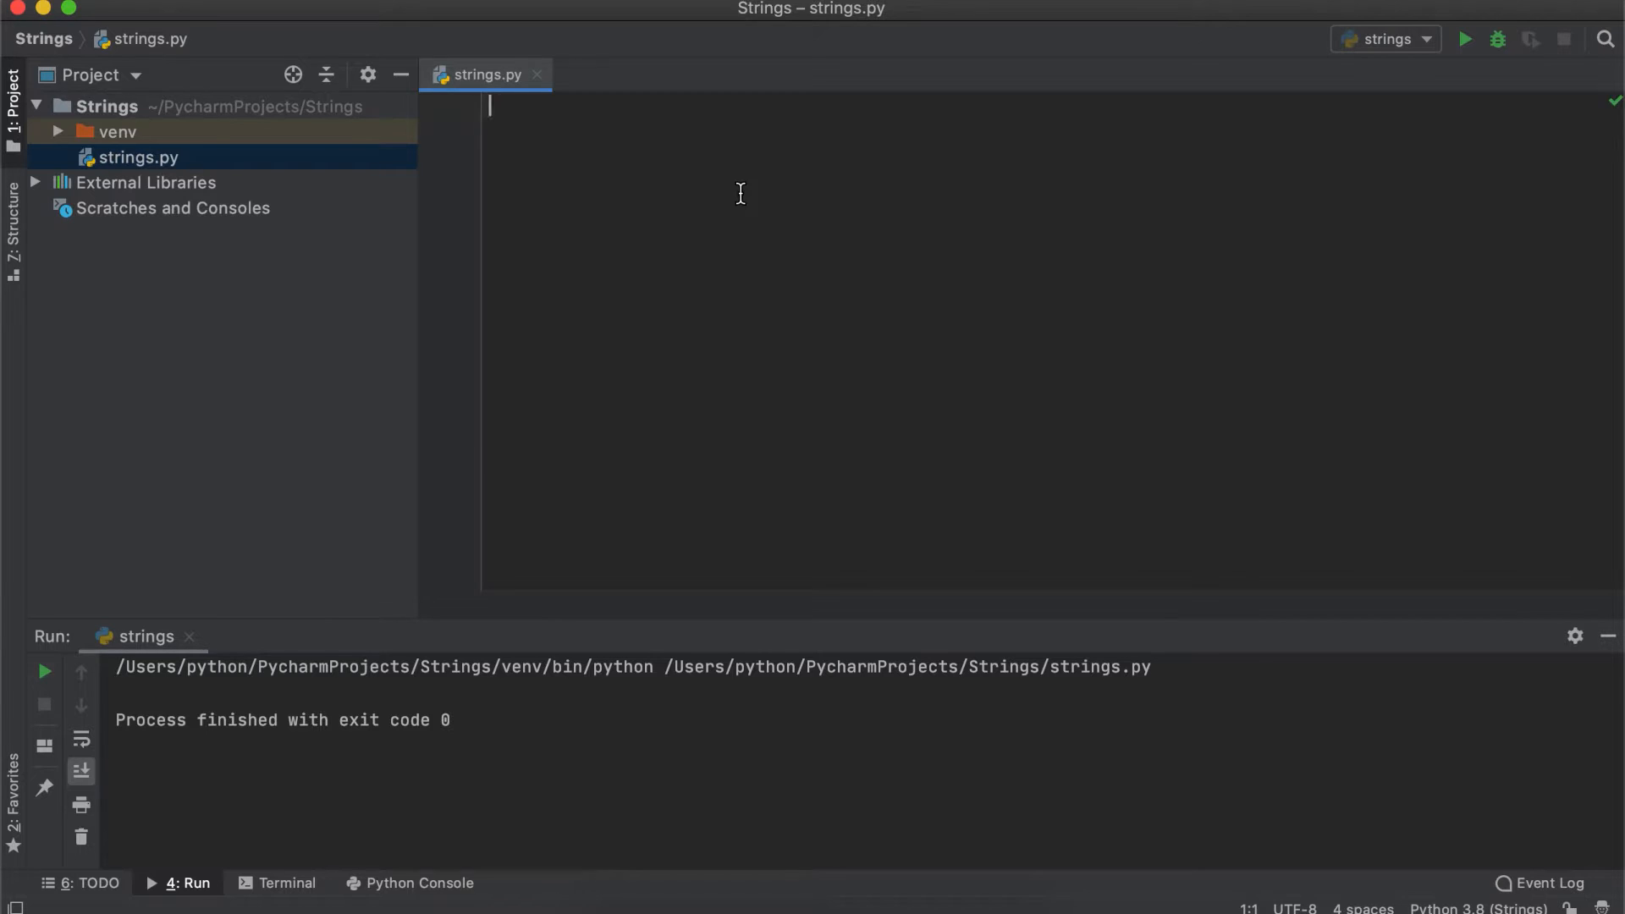
text(Username = 093482 # Not a)
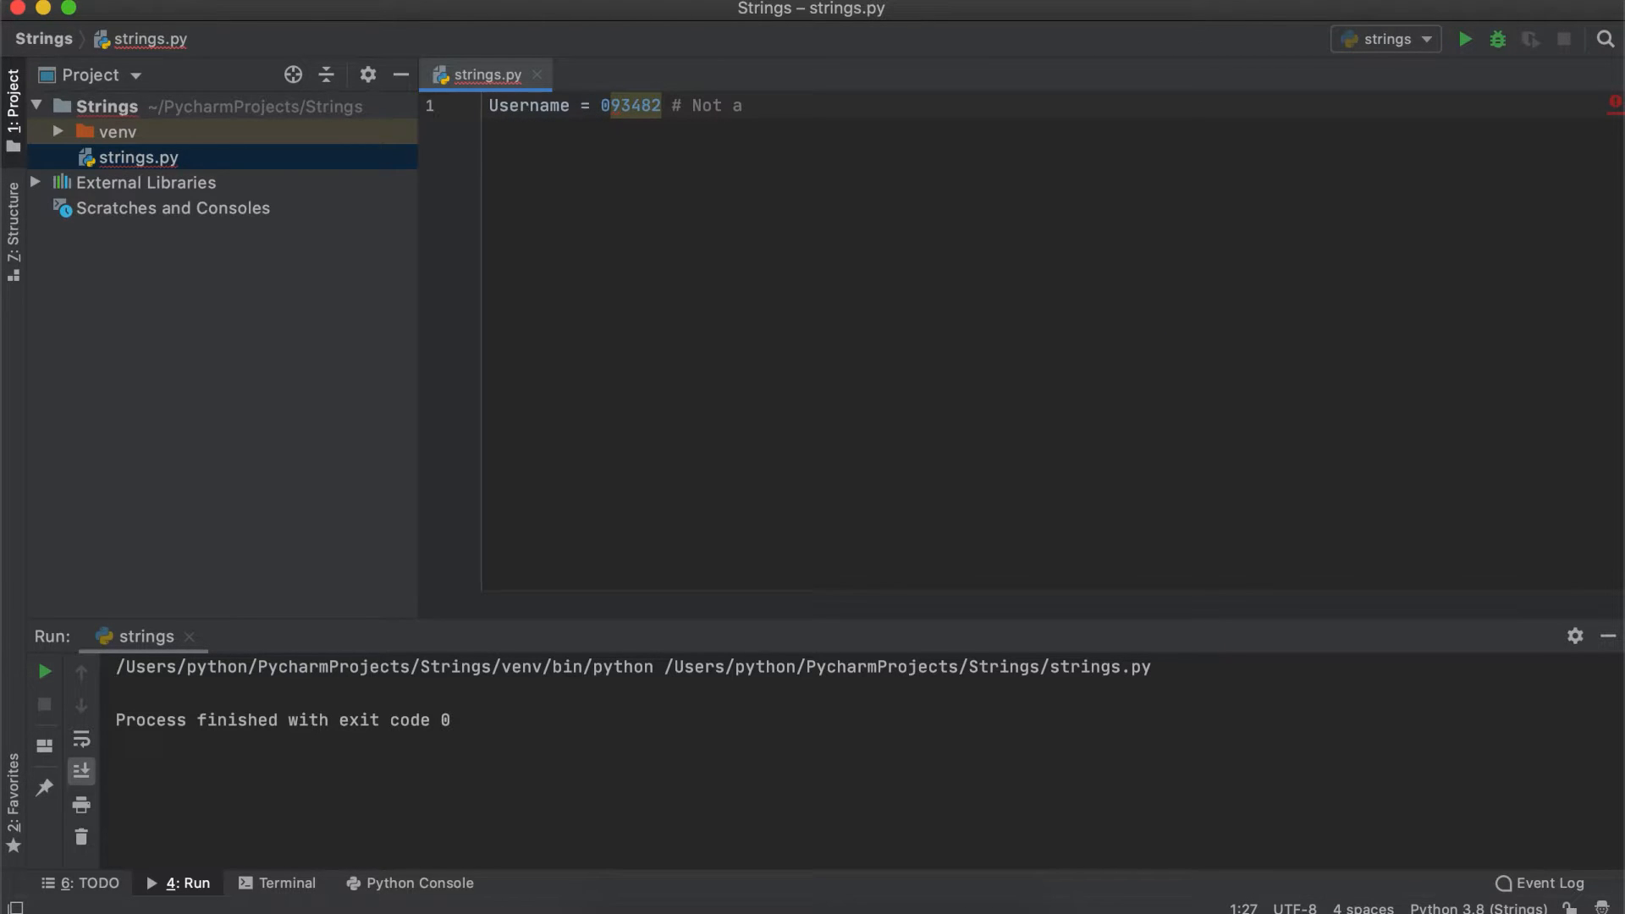
text(good way to store data)
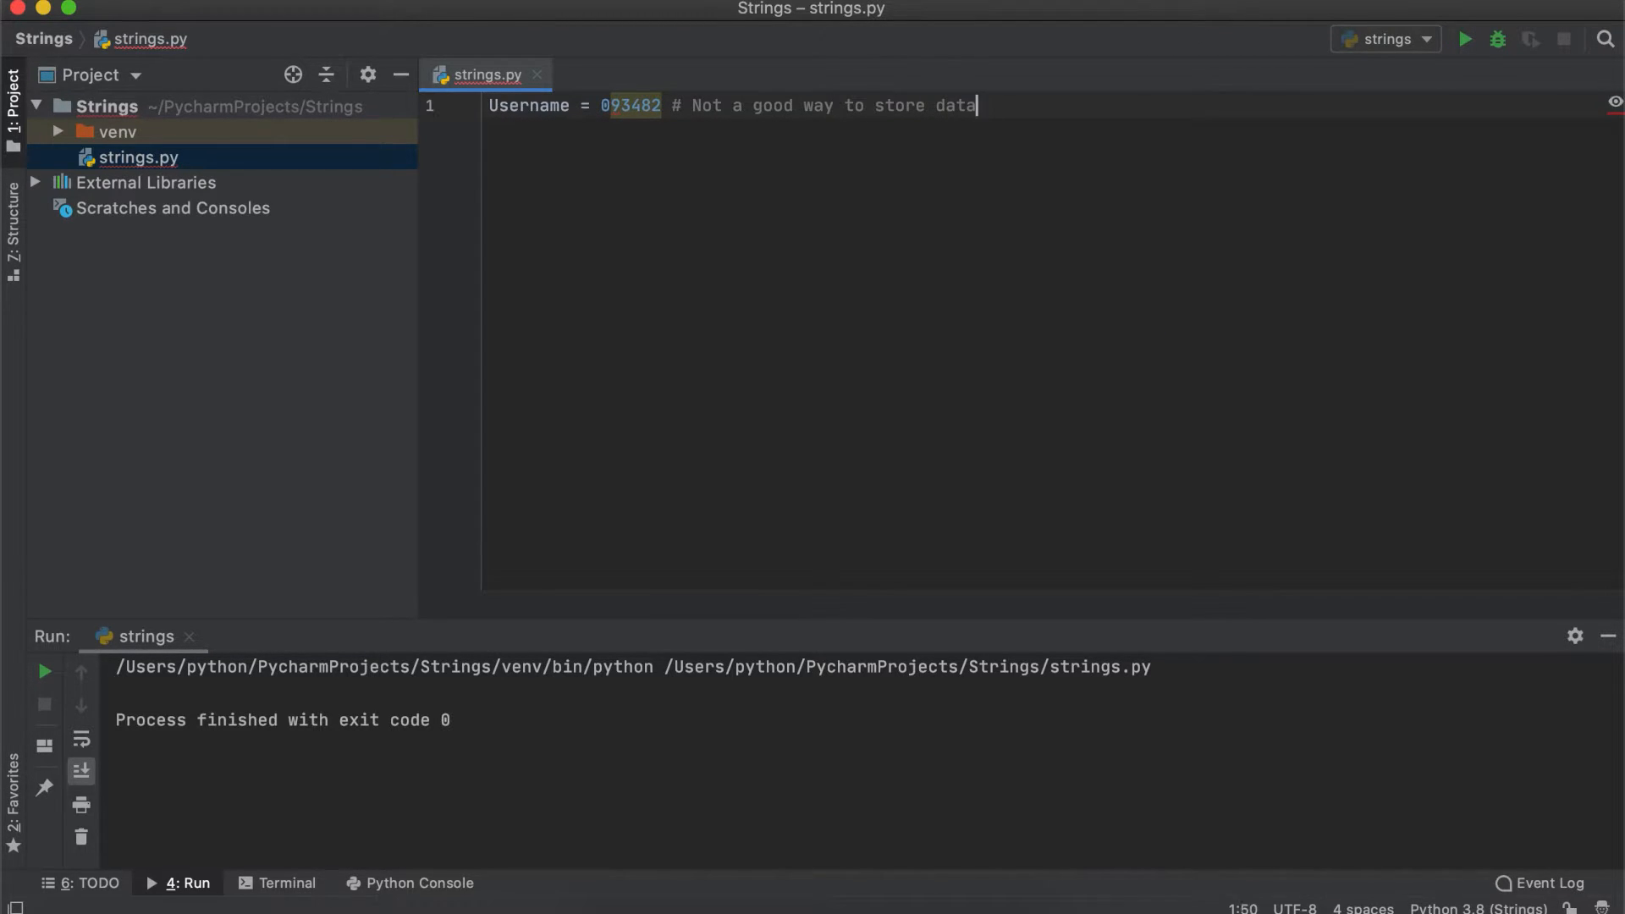
text(either. We would prefer the da)
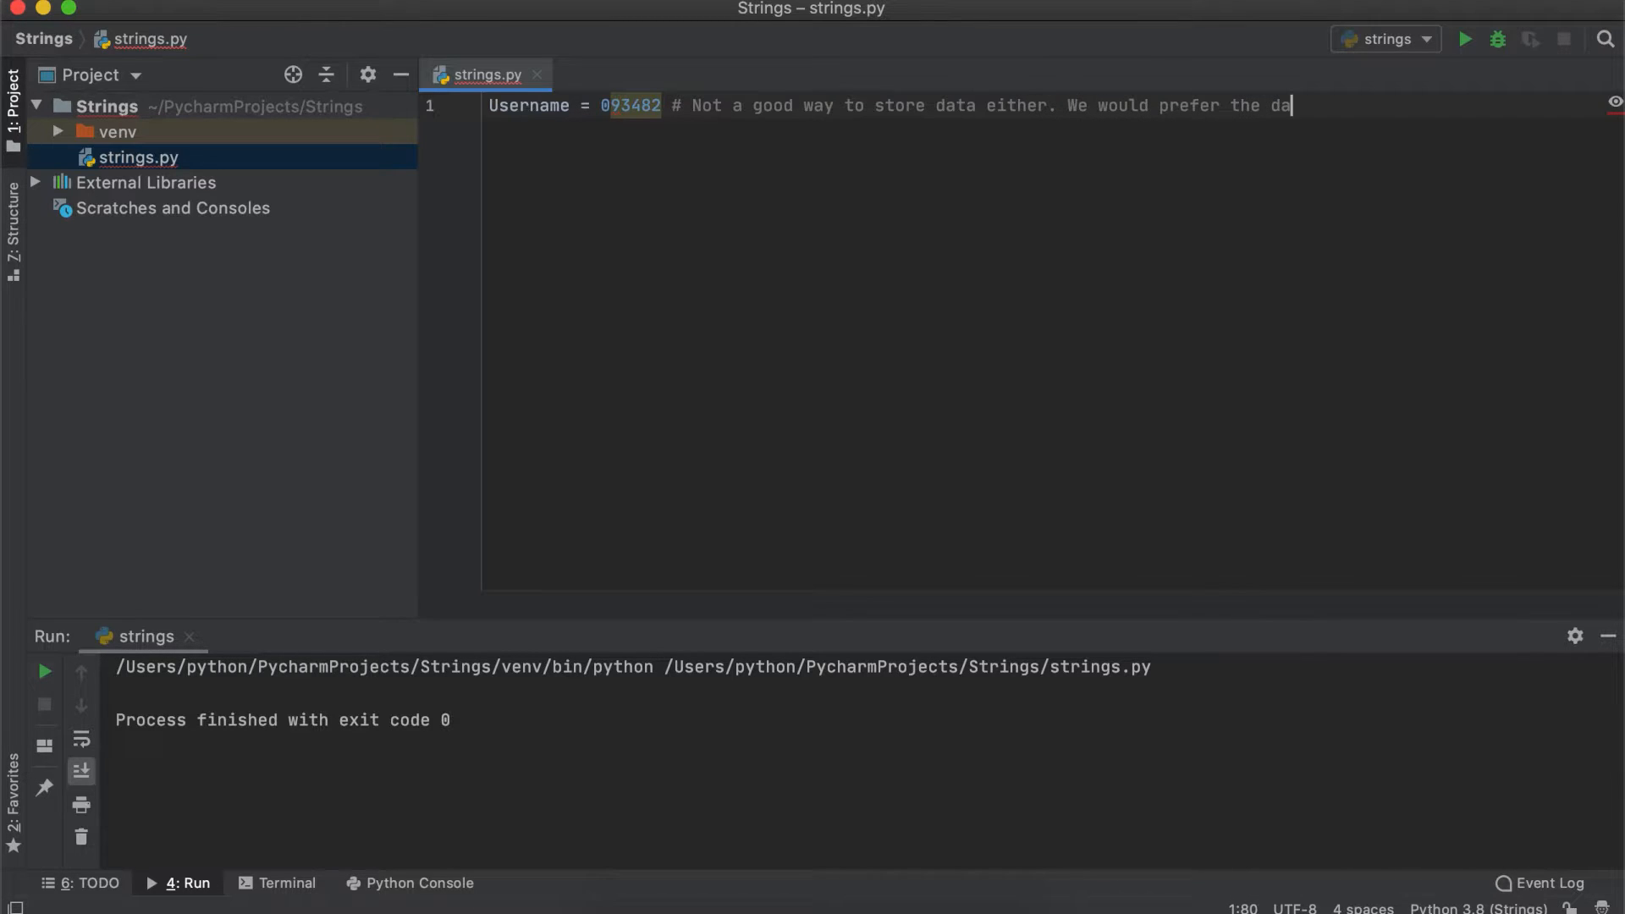
text(data type to be a string and not)
text(Username =)
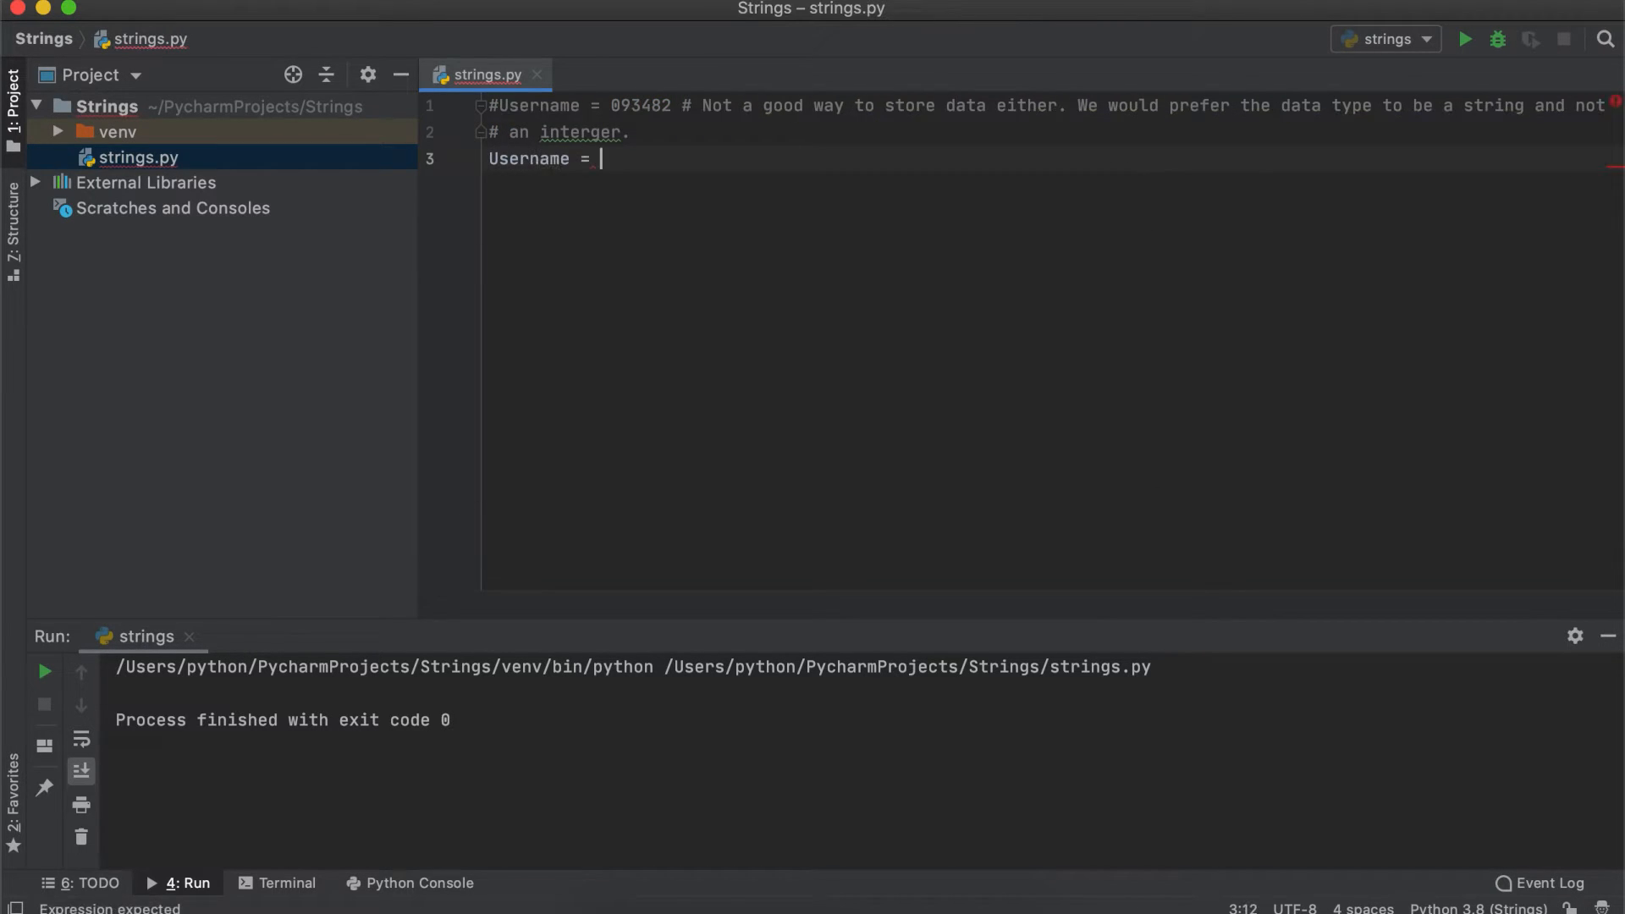
Assign Username = "StudySession" and ShovelOwner = 'mark's shovel on the following lines
text("StudySession")
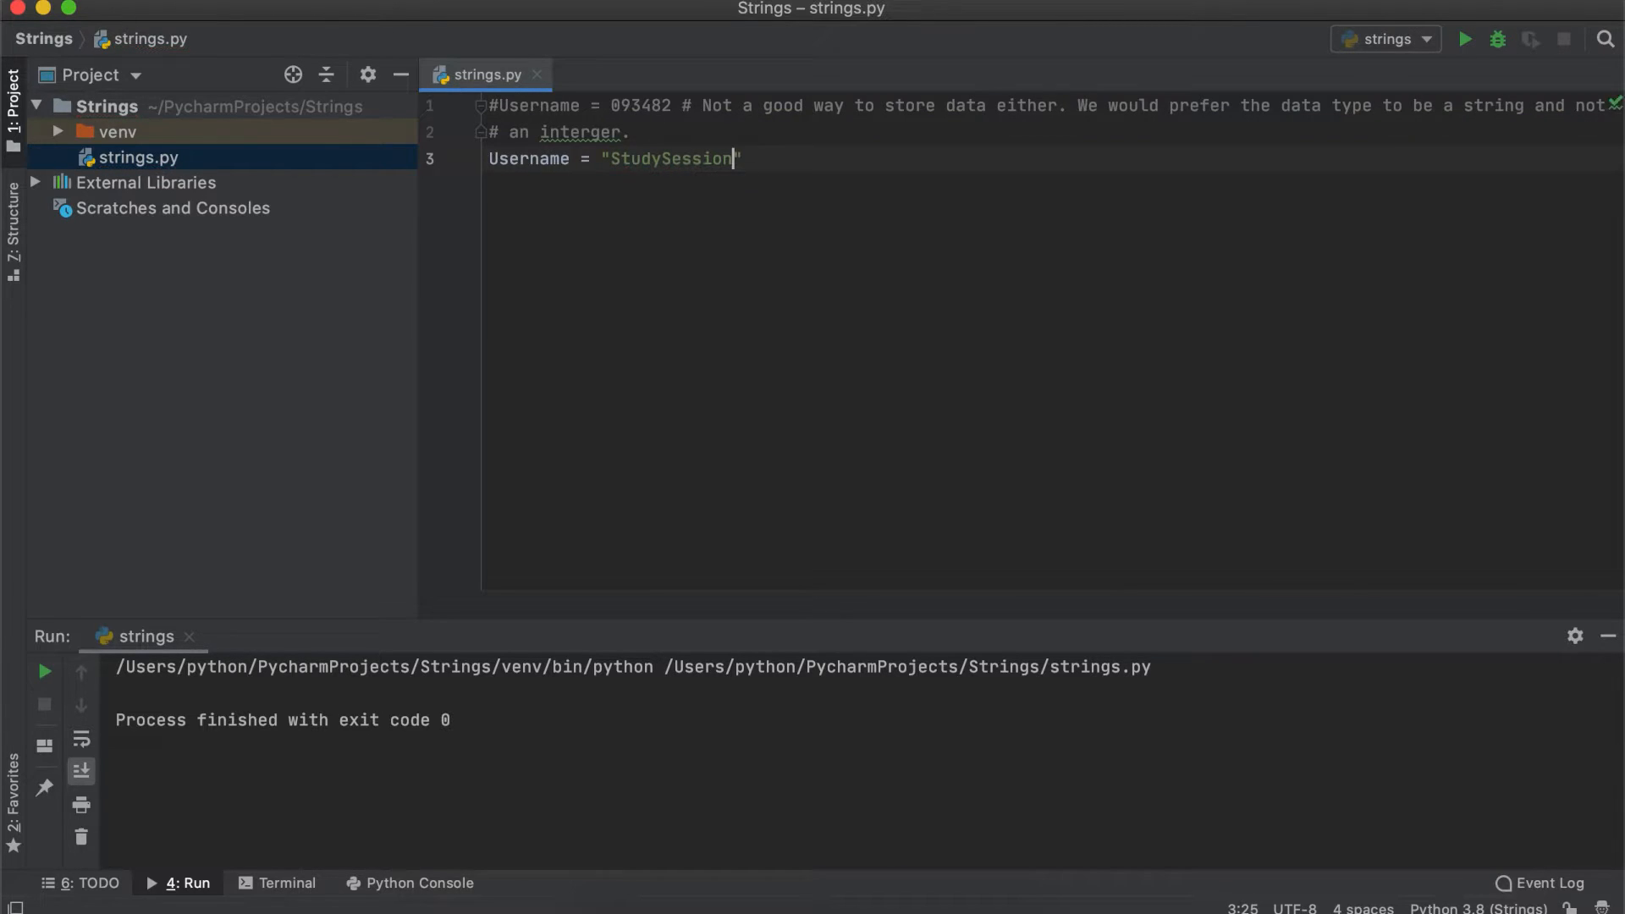
key(Enter)
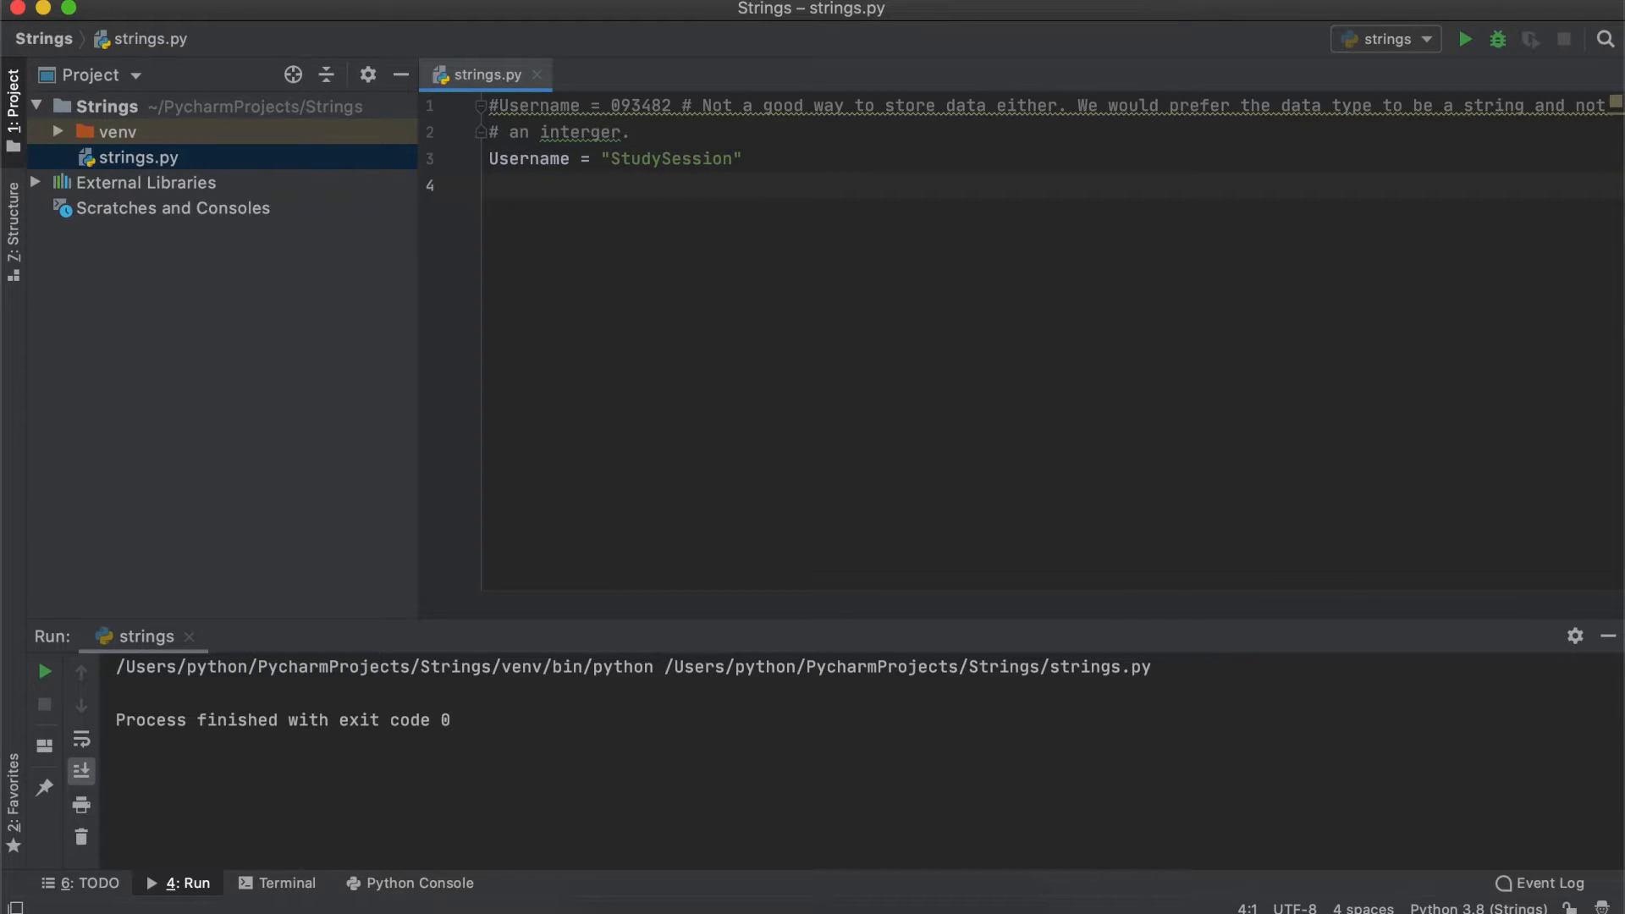
text(Shov)
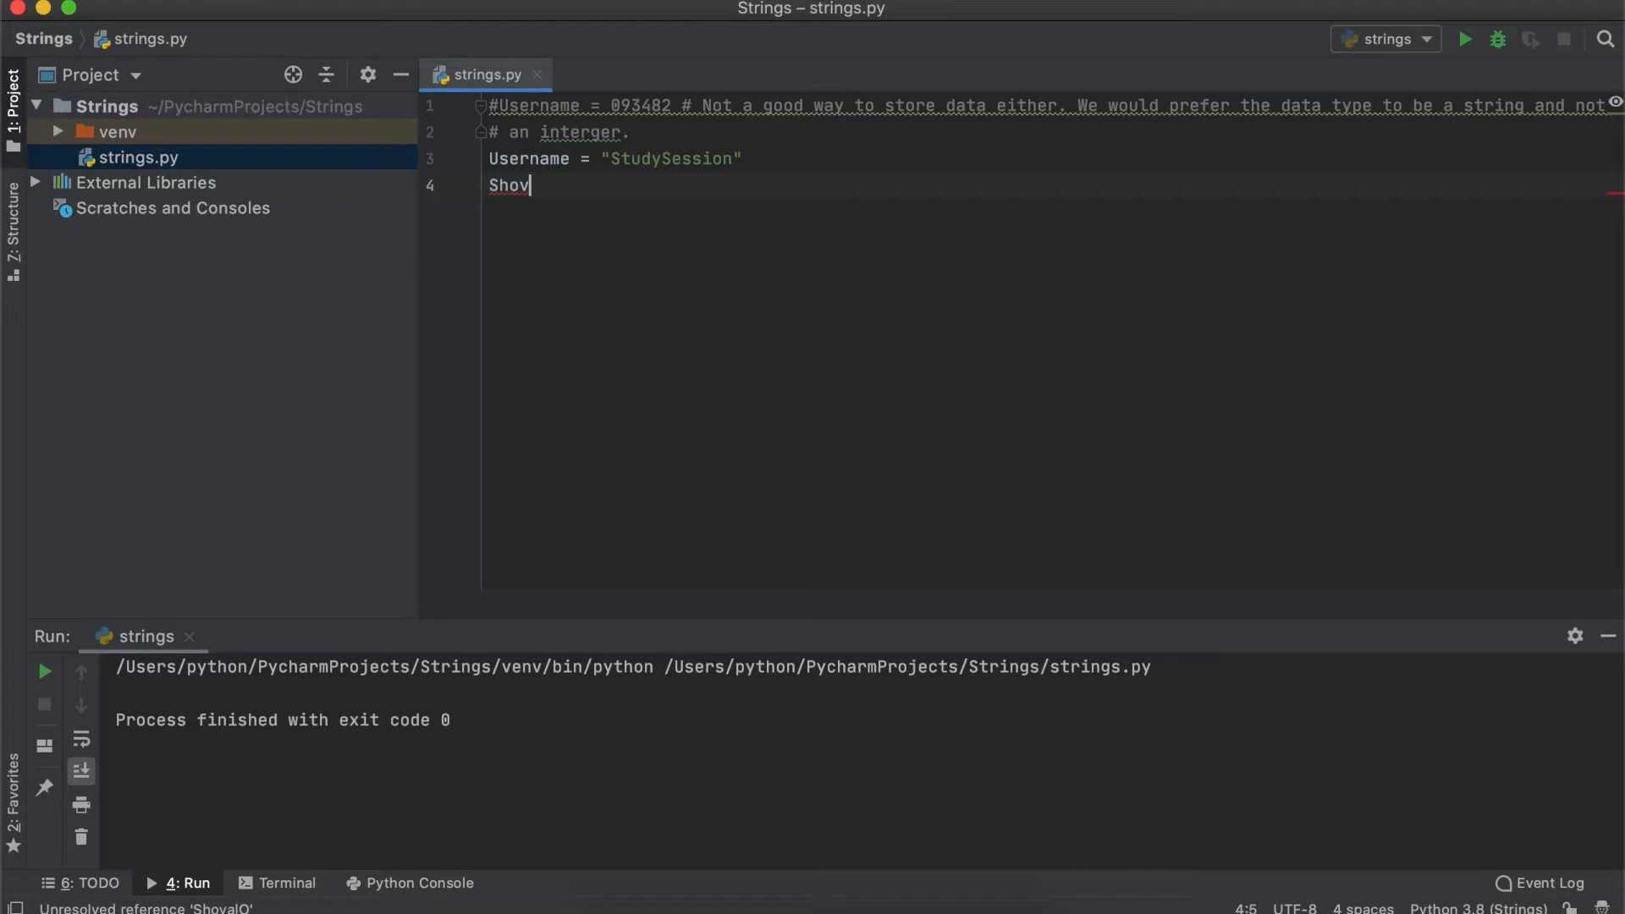
text(elOwner =)
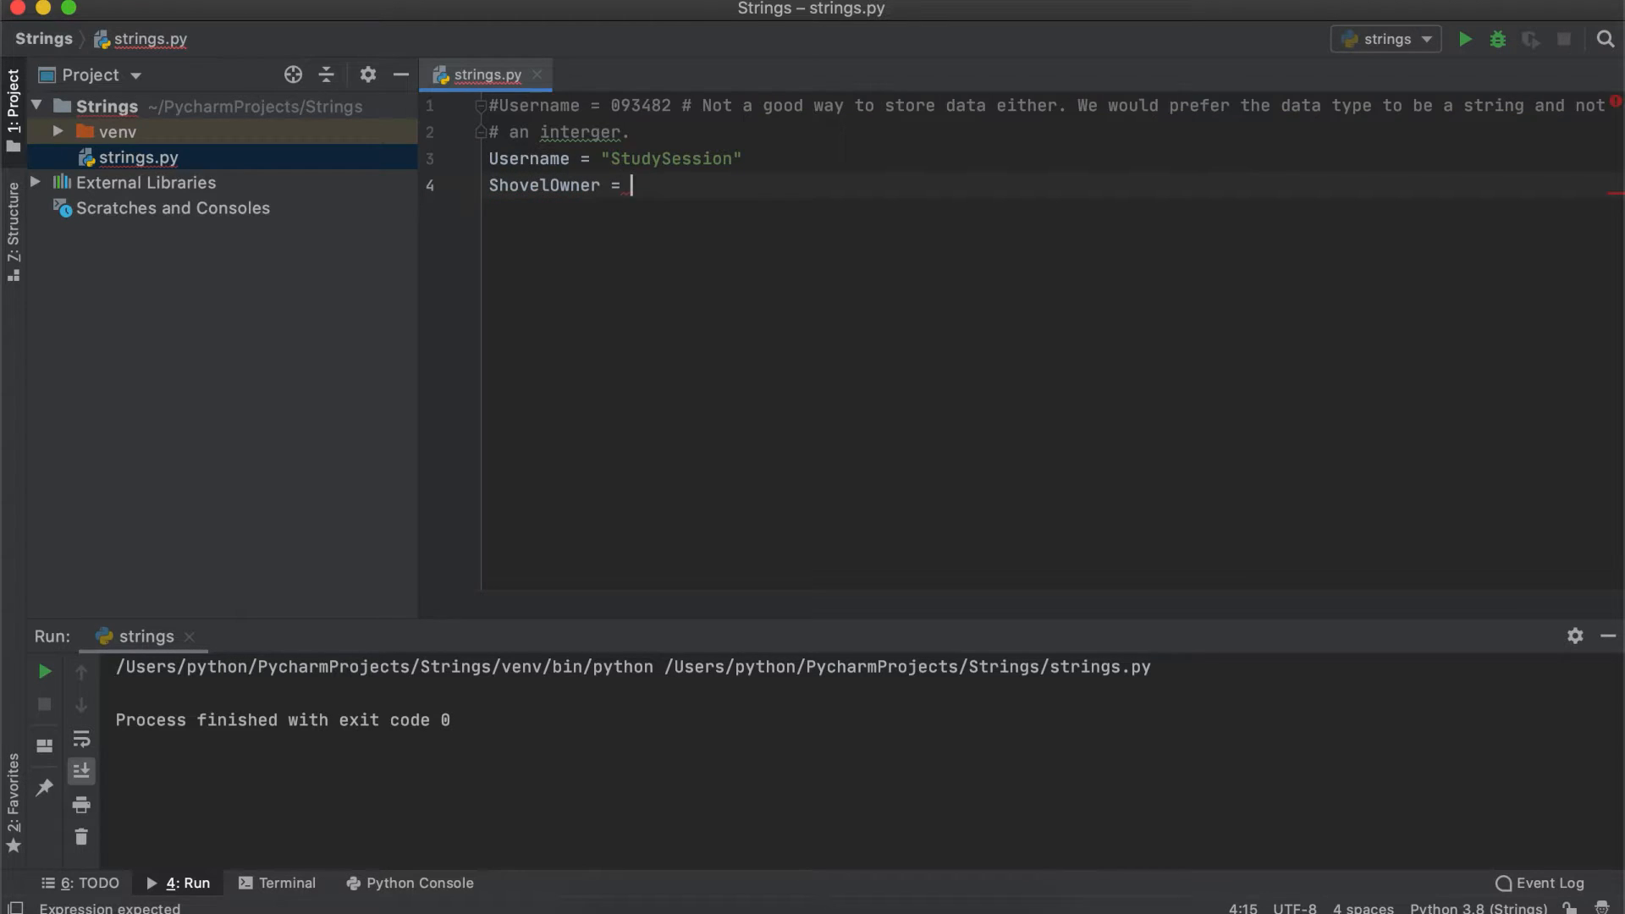
text('mark's shovel)
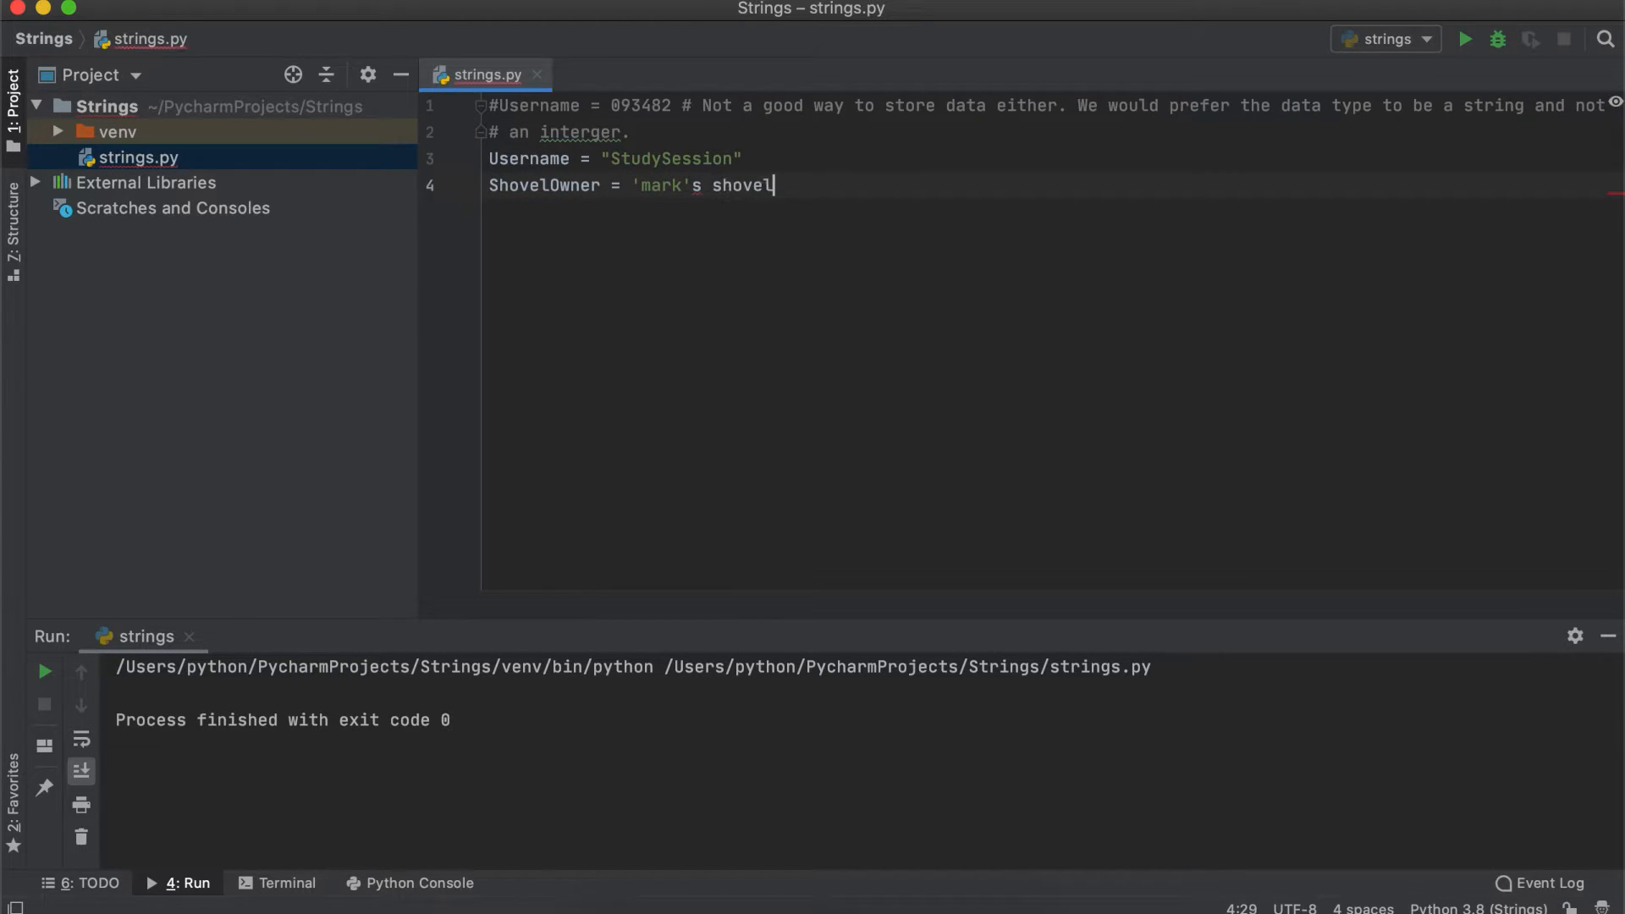
key(Enter)
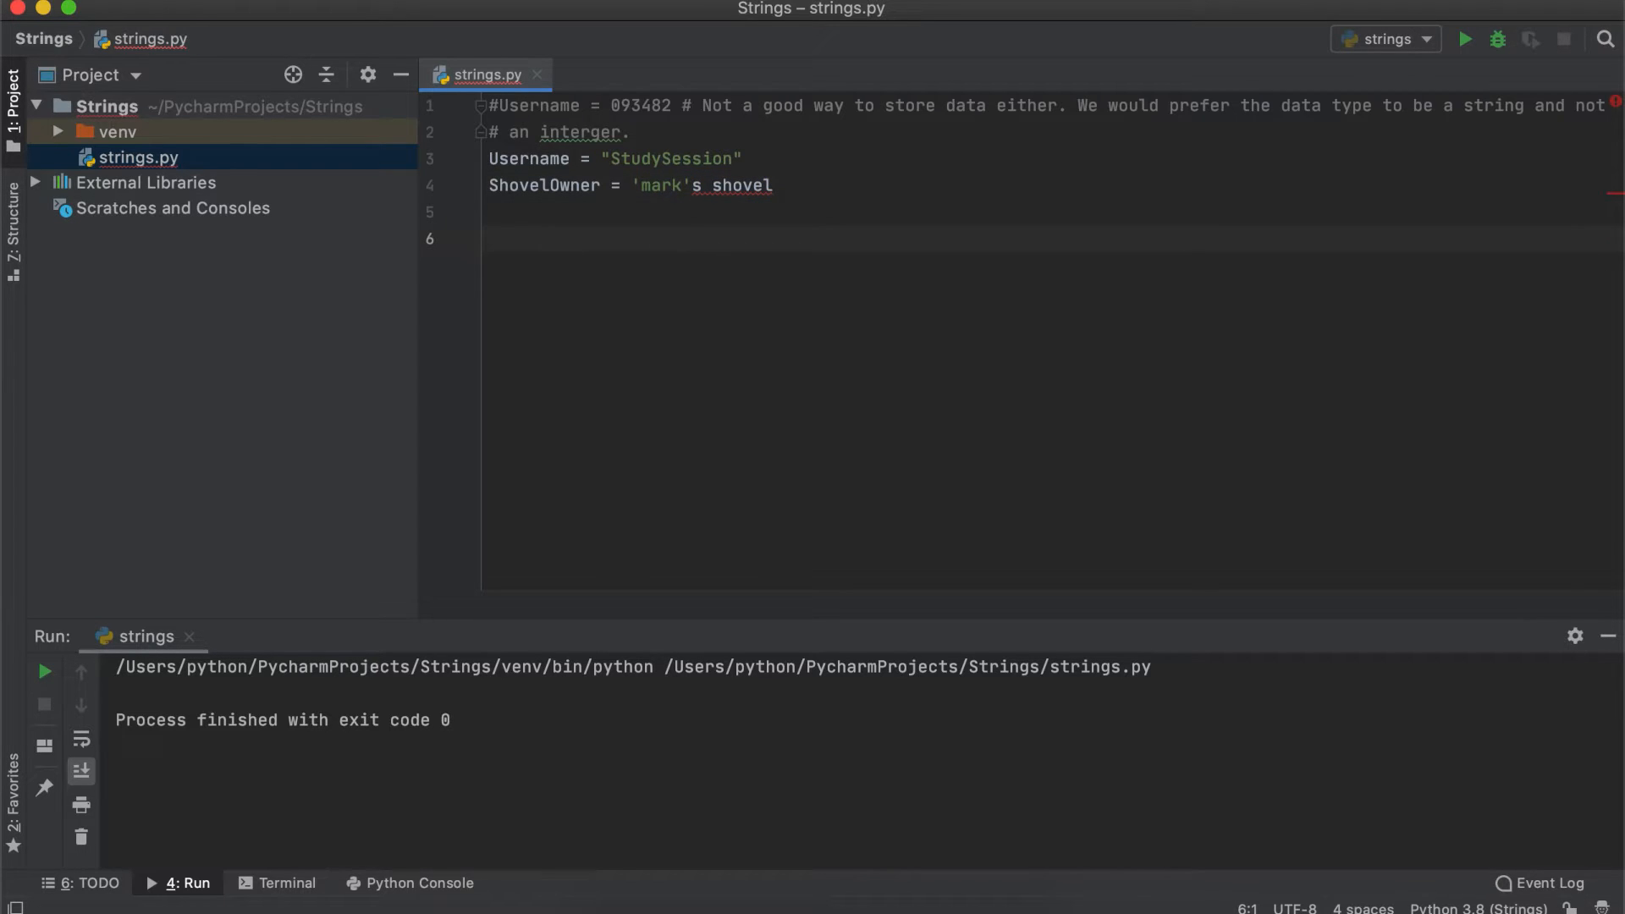
Define fav_number = 3 and convert it with string = str(fav_number)
text(n)
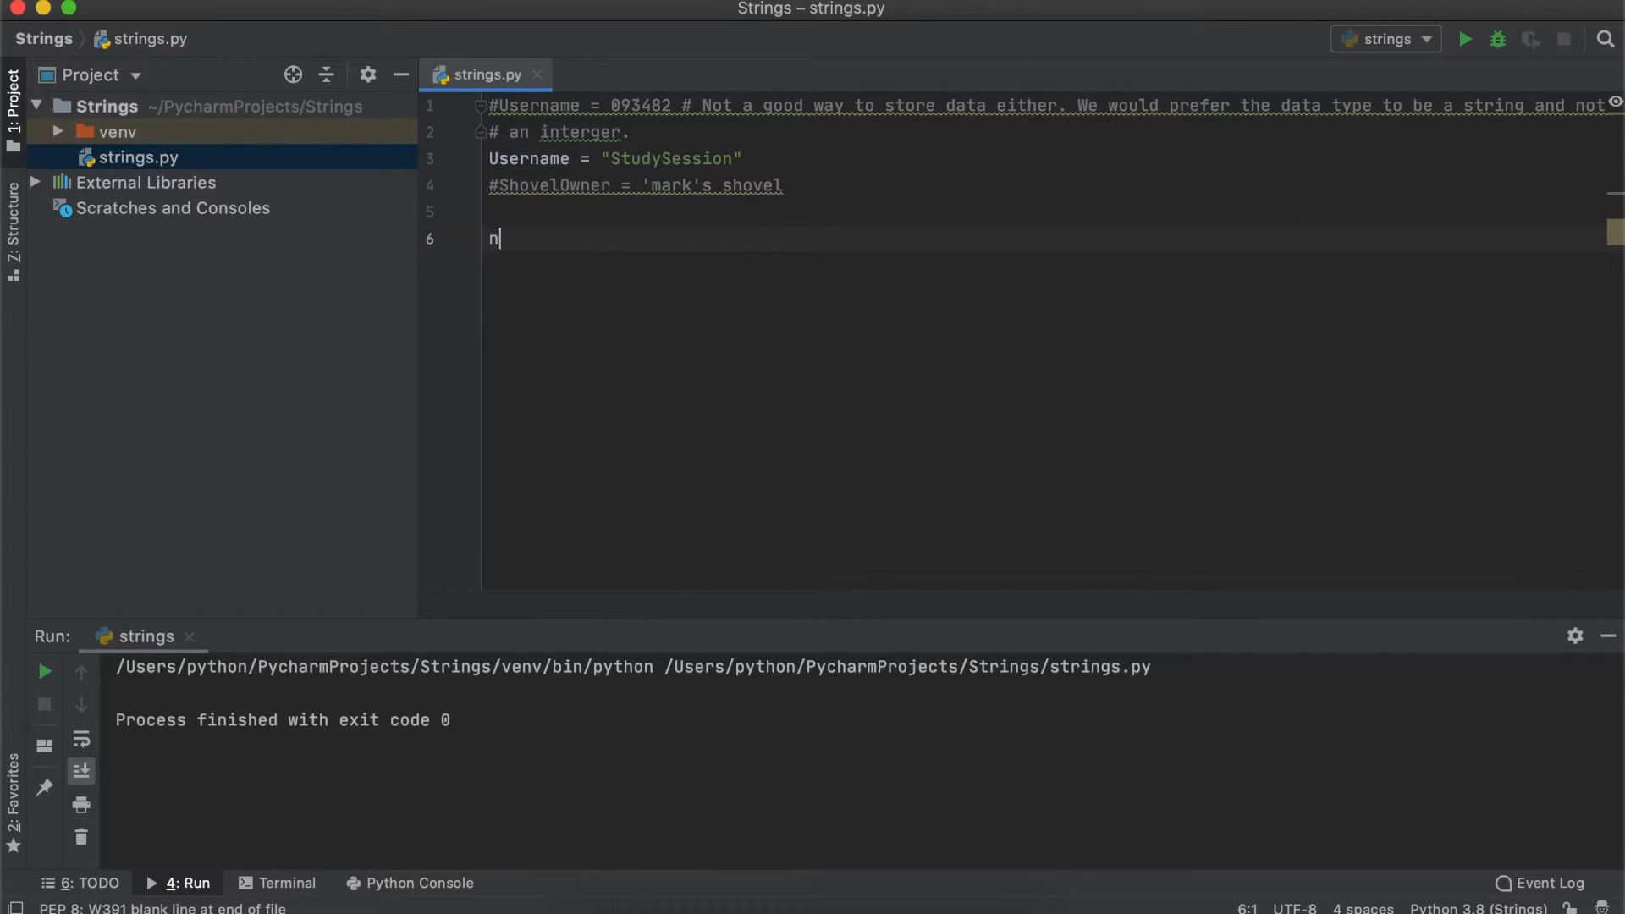
text(fav_number = 3)
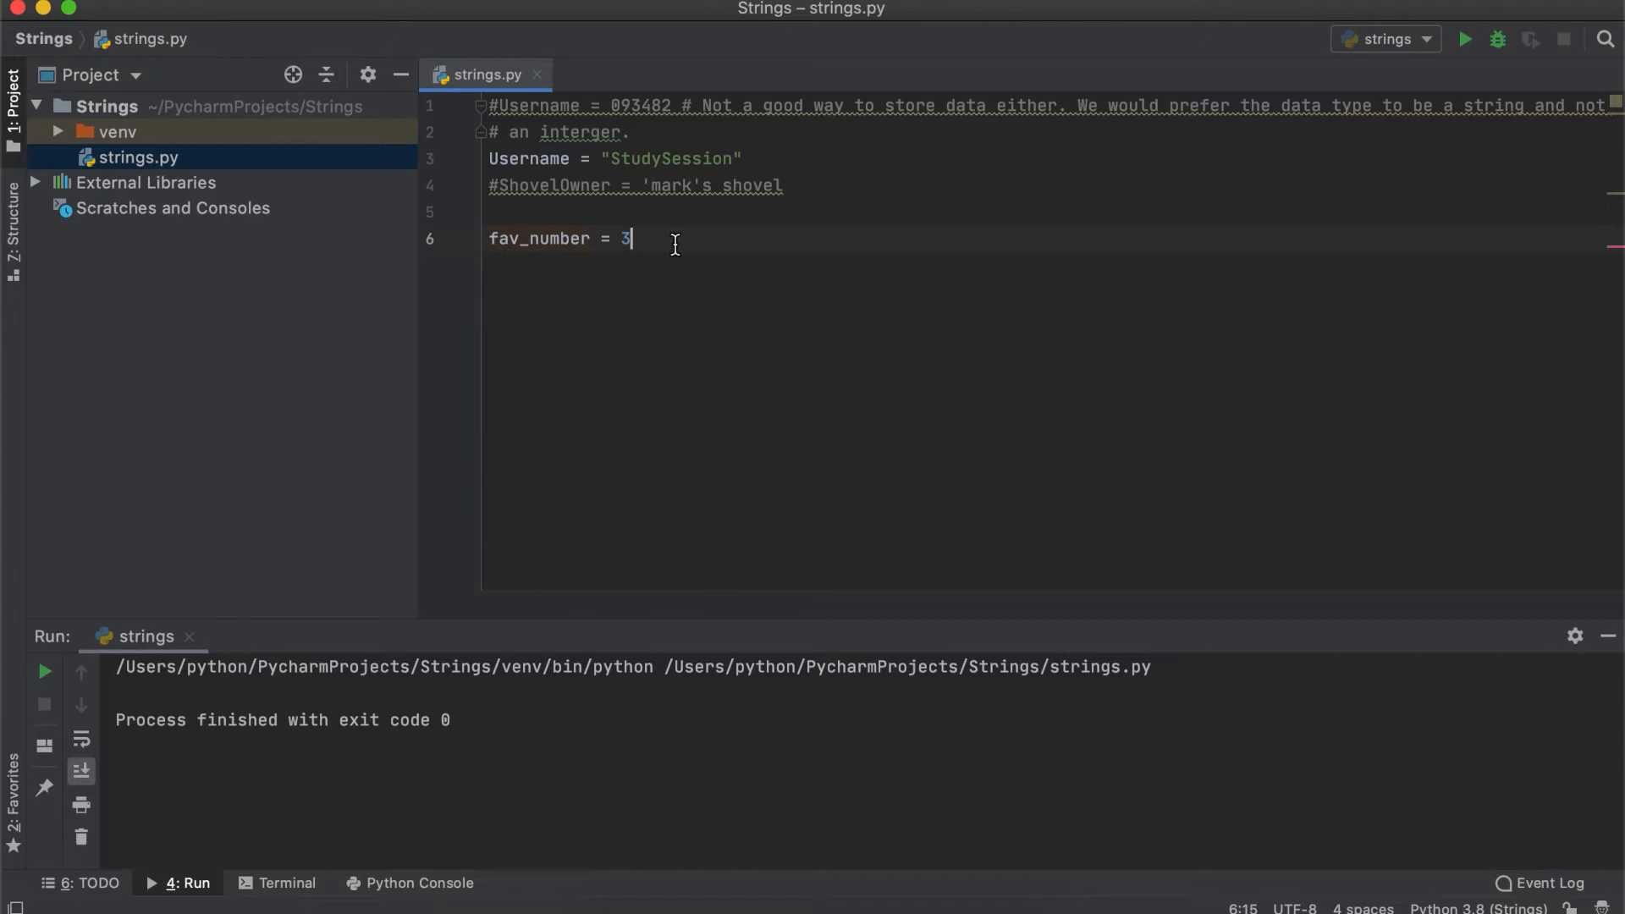
text(string = str(fav_number)
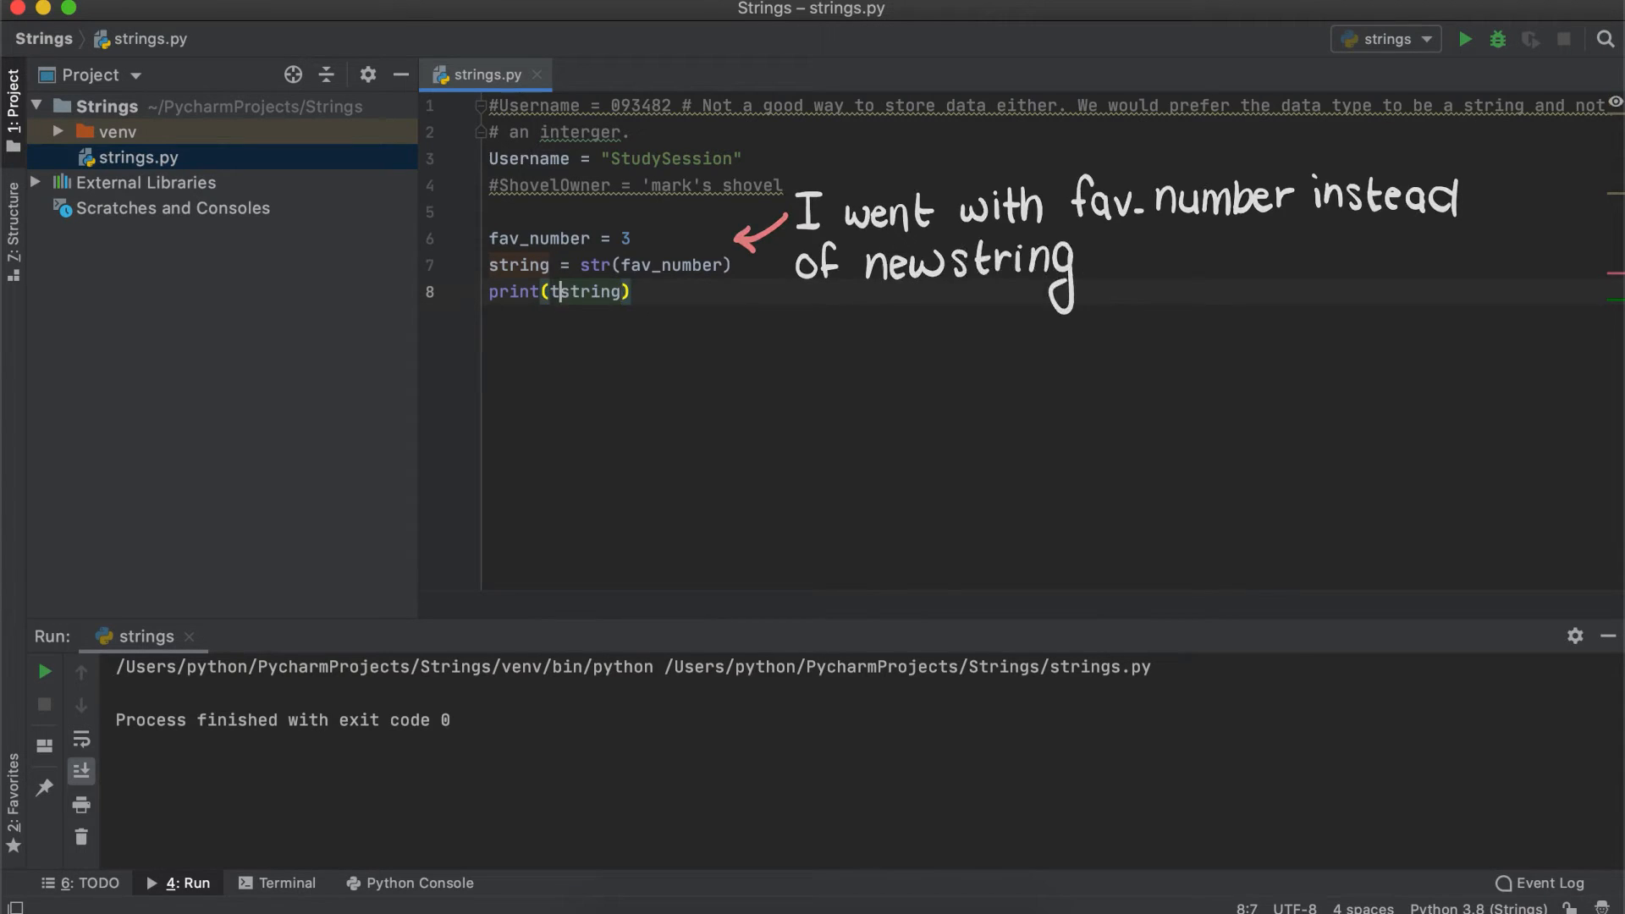
Add print(type(string)) with an explanatory comment and begin the long_var variable
text(ype(string)) # to)
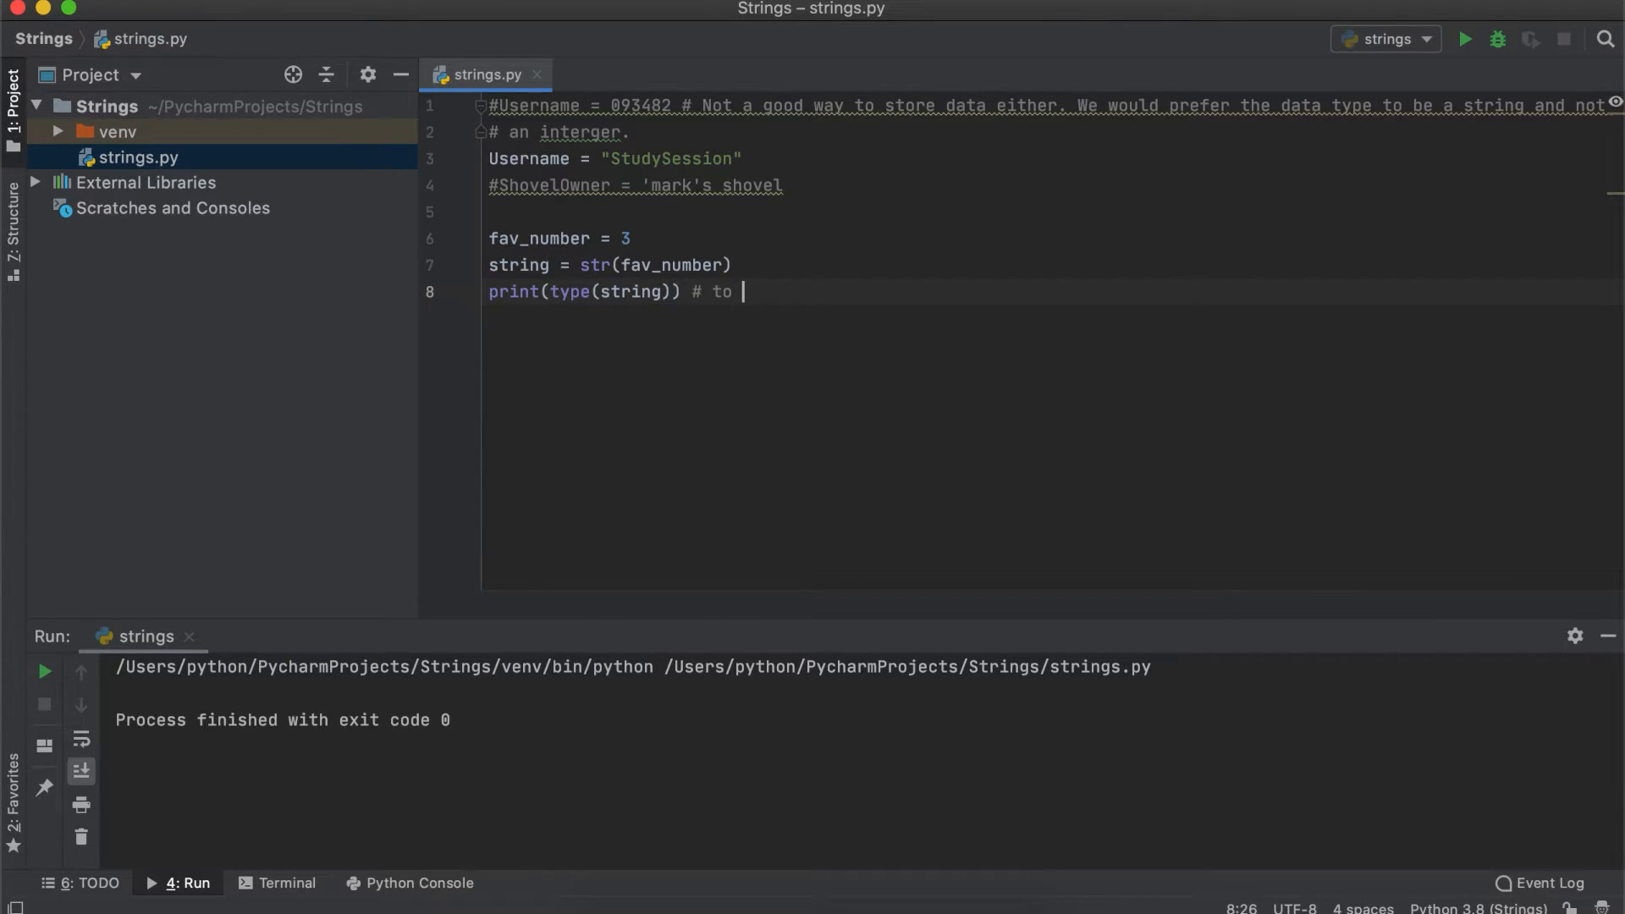
text(demonstrate that t)
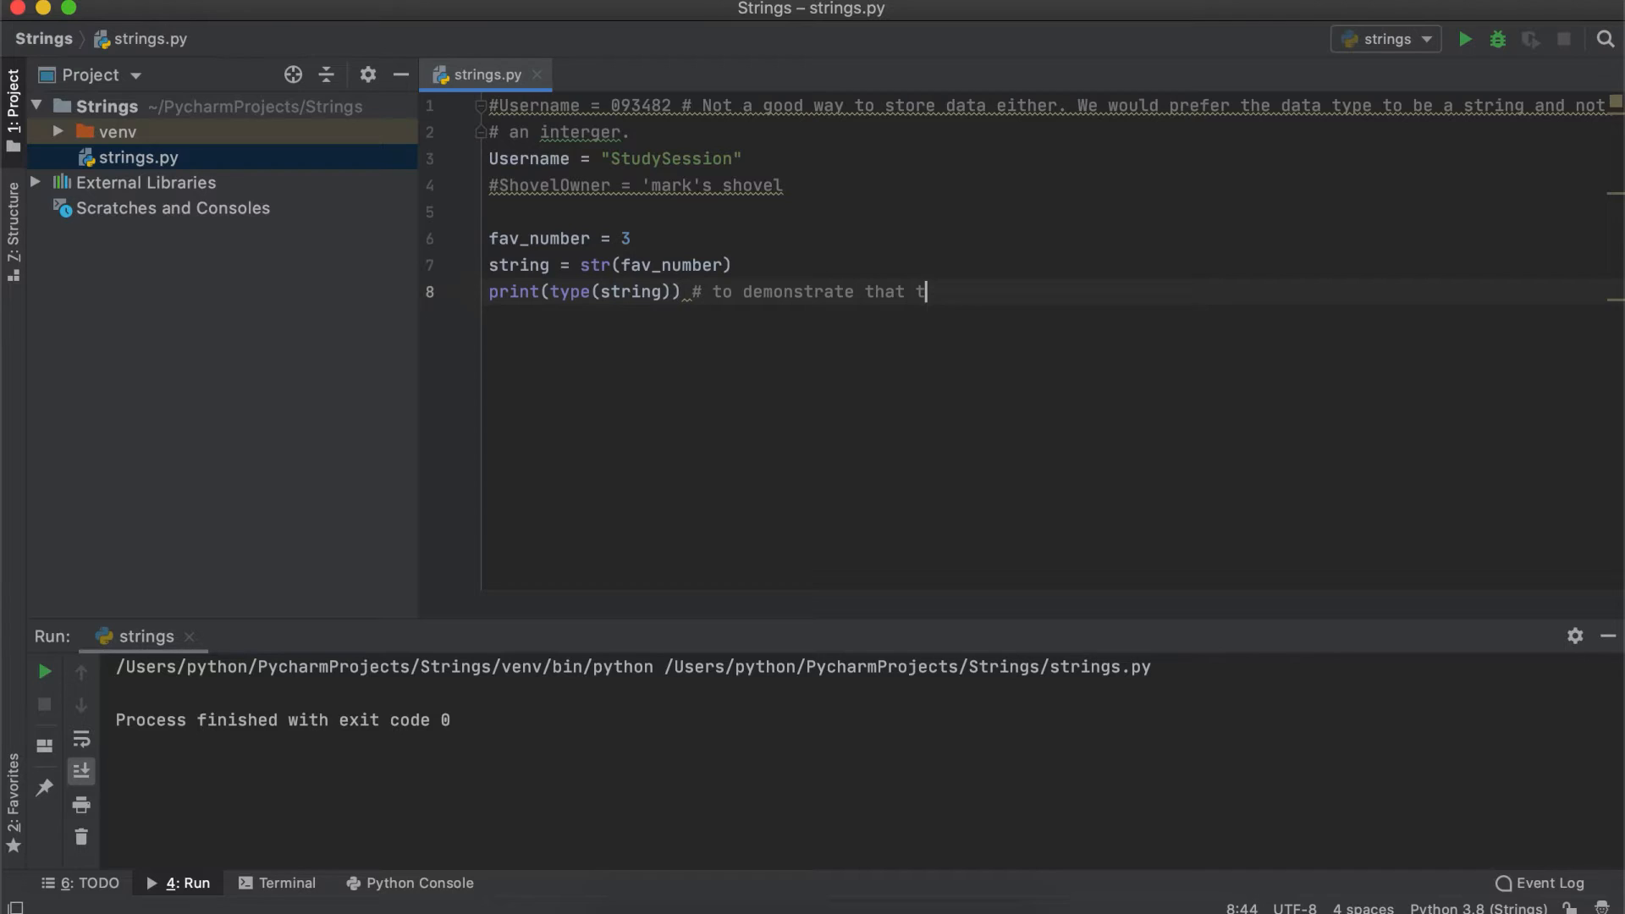
text(he newly created string variable is indeed a string.)
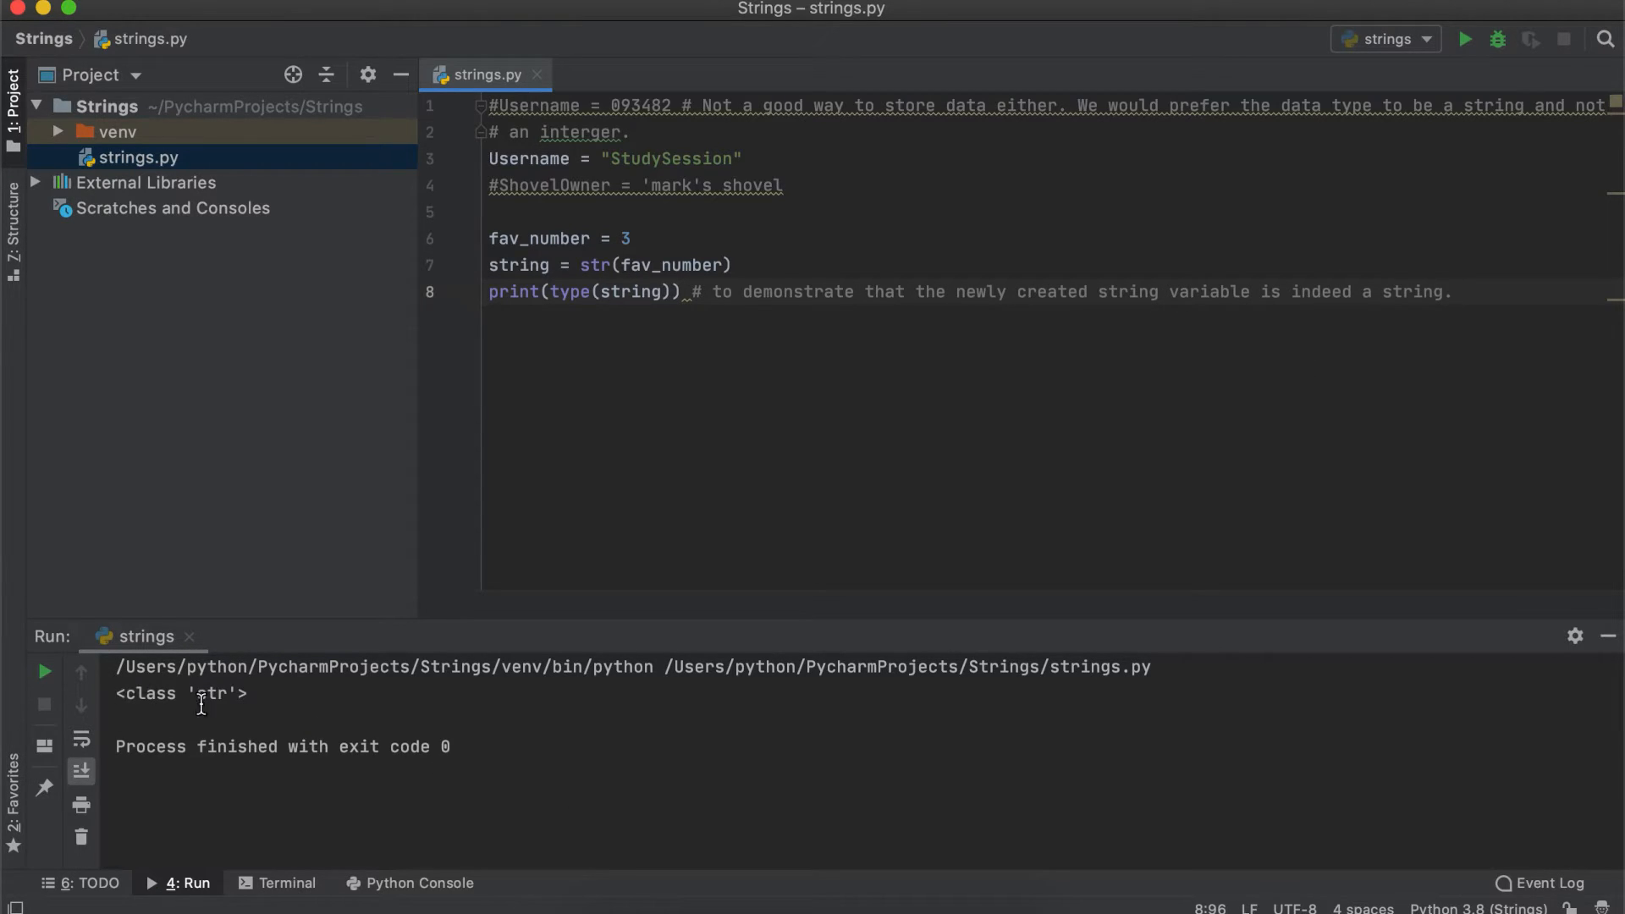
text(long_var)
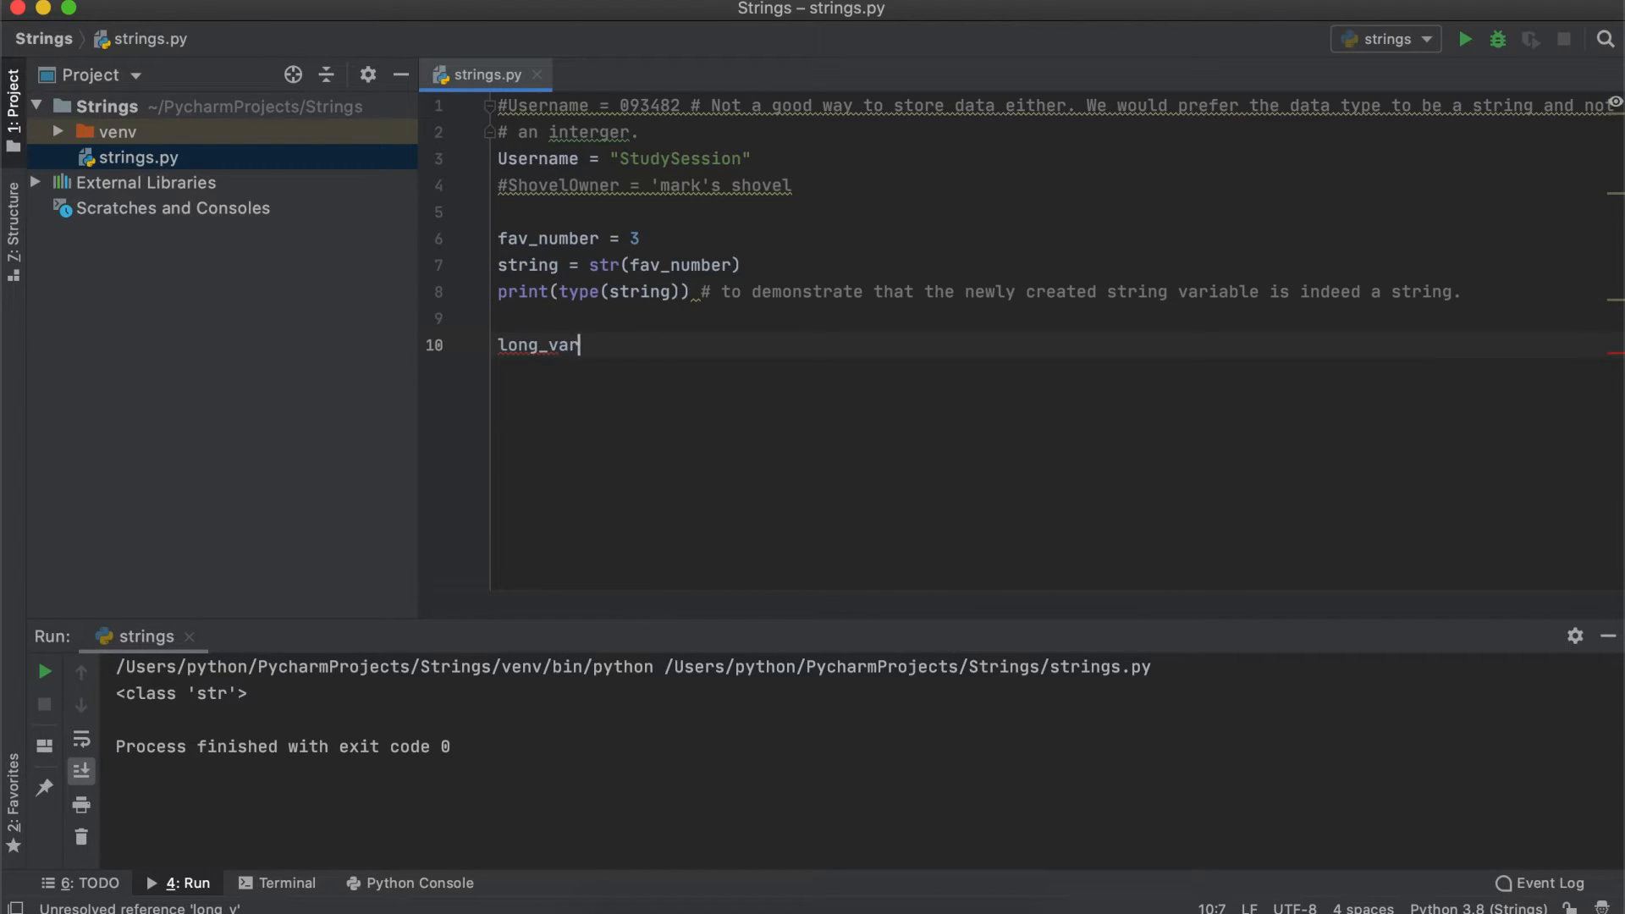
Define long_variable = "hello, my n..." across two lines with a comment, then begin a = "
text(iable = "hello, my name is " \)
text("studysession)
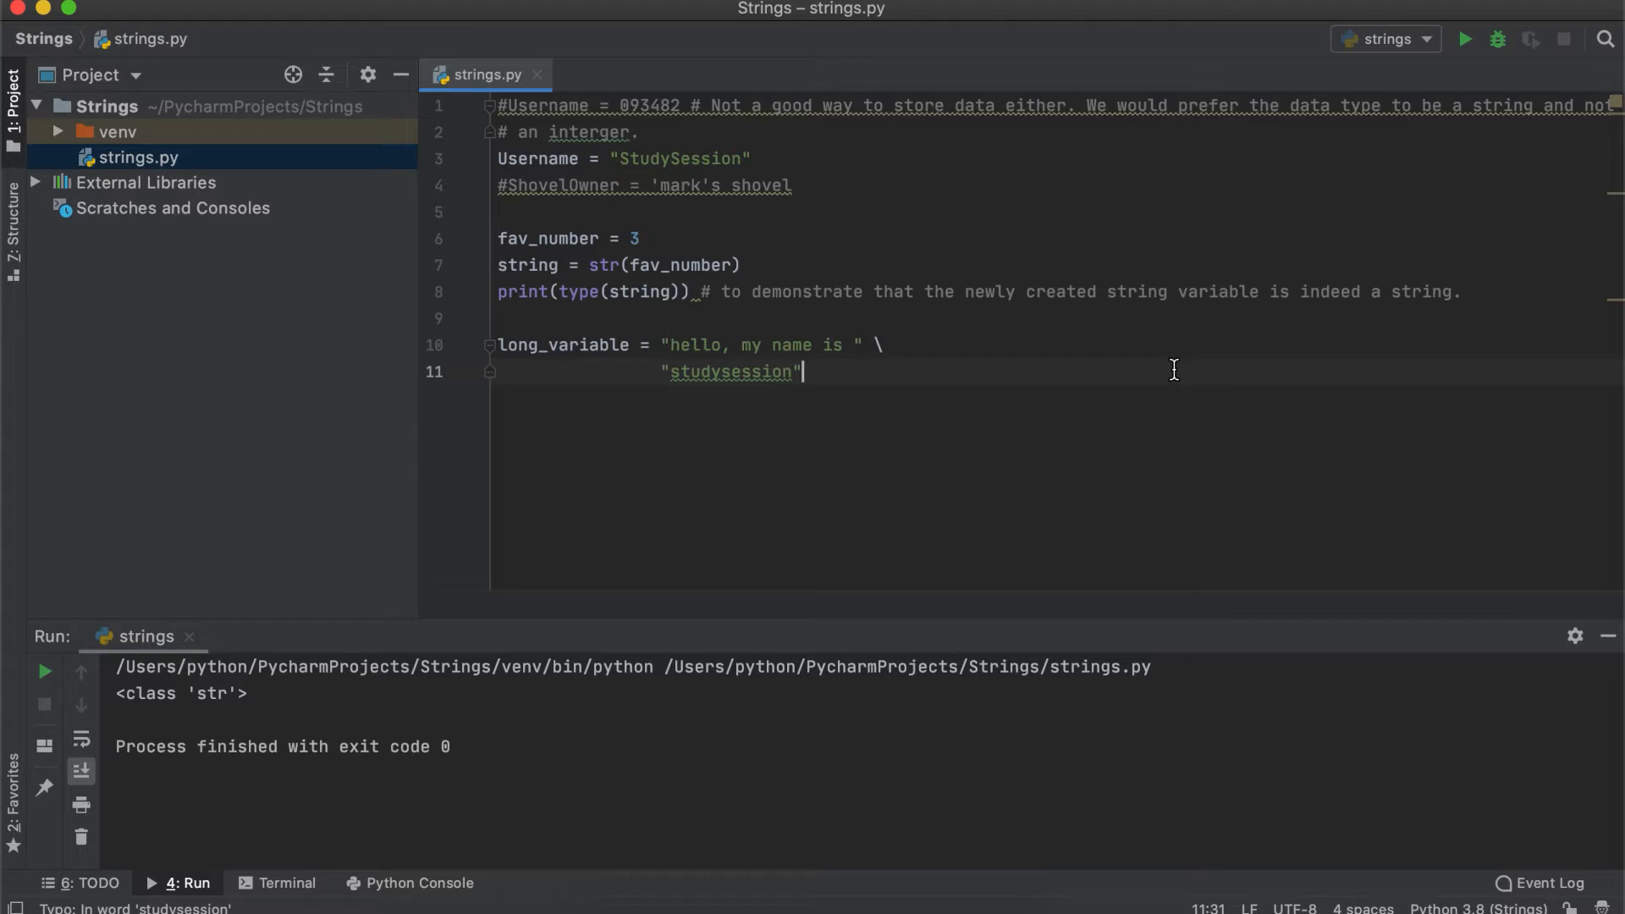
text(# this)
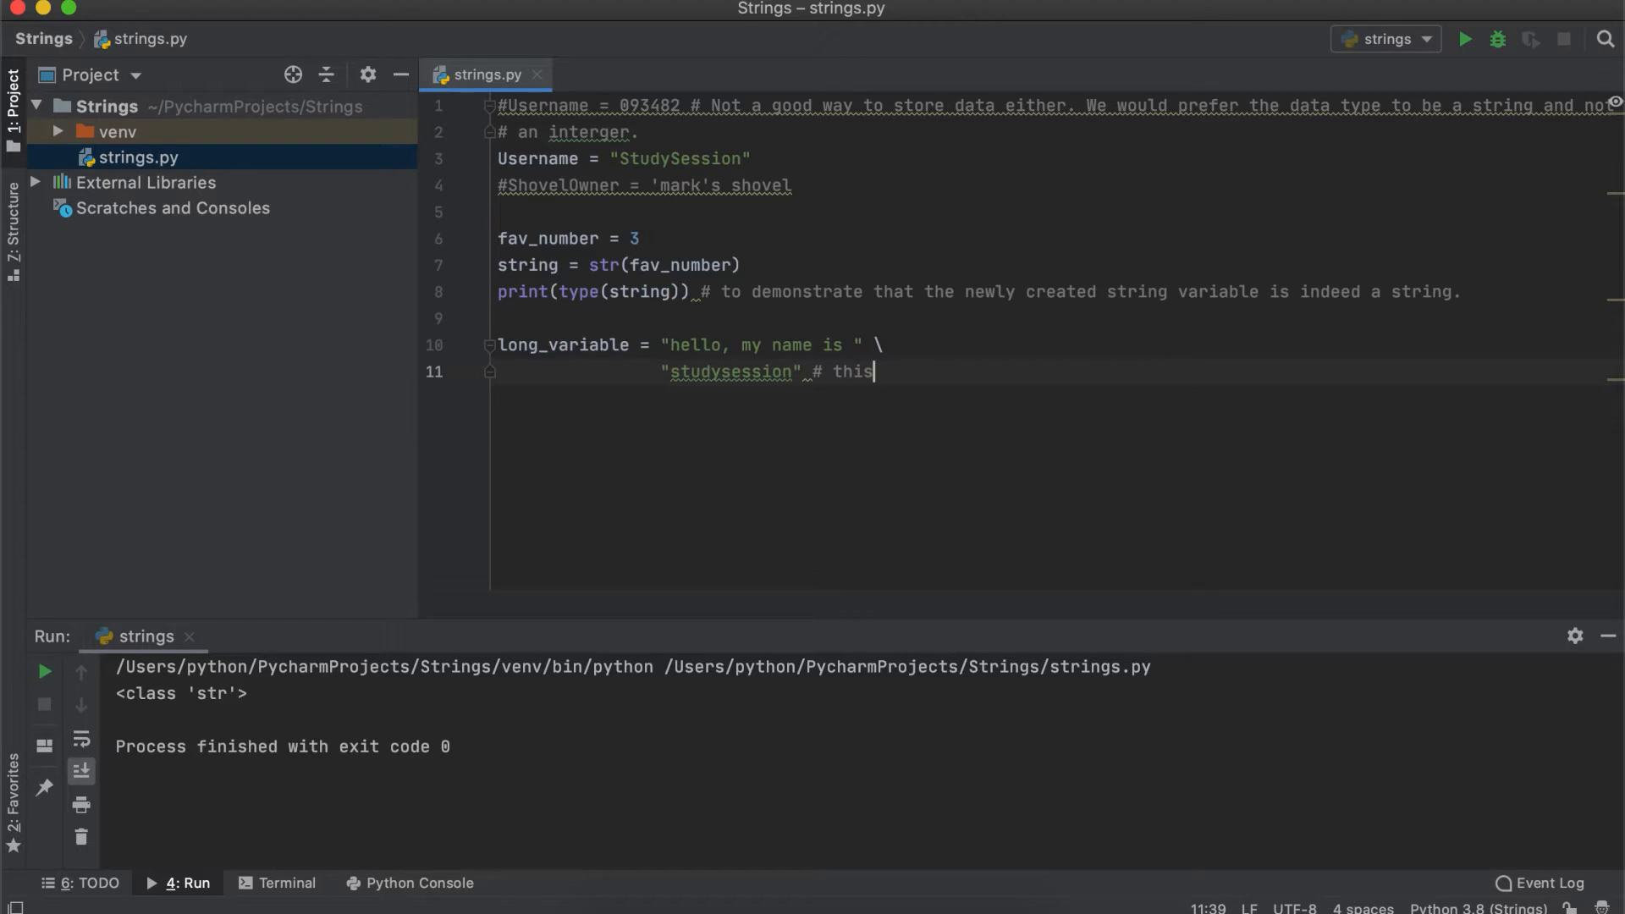
text(as we will now see this i)
text(print(long_variable)
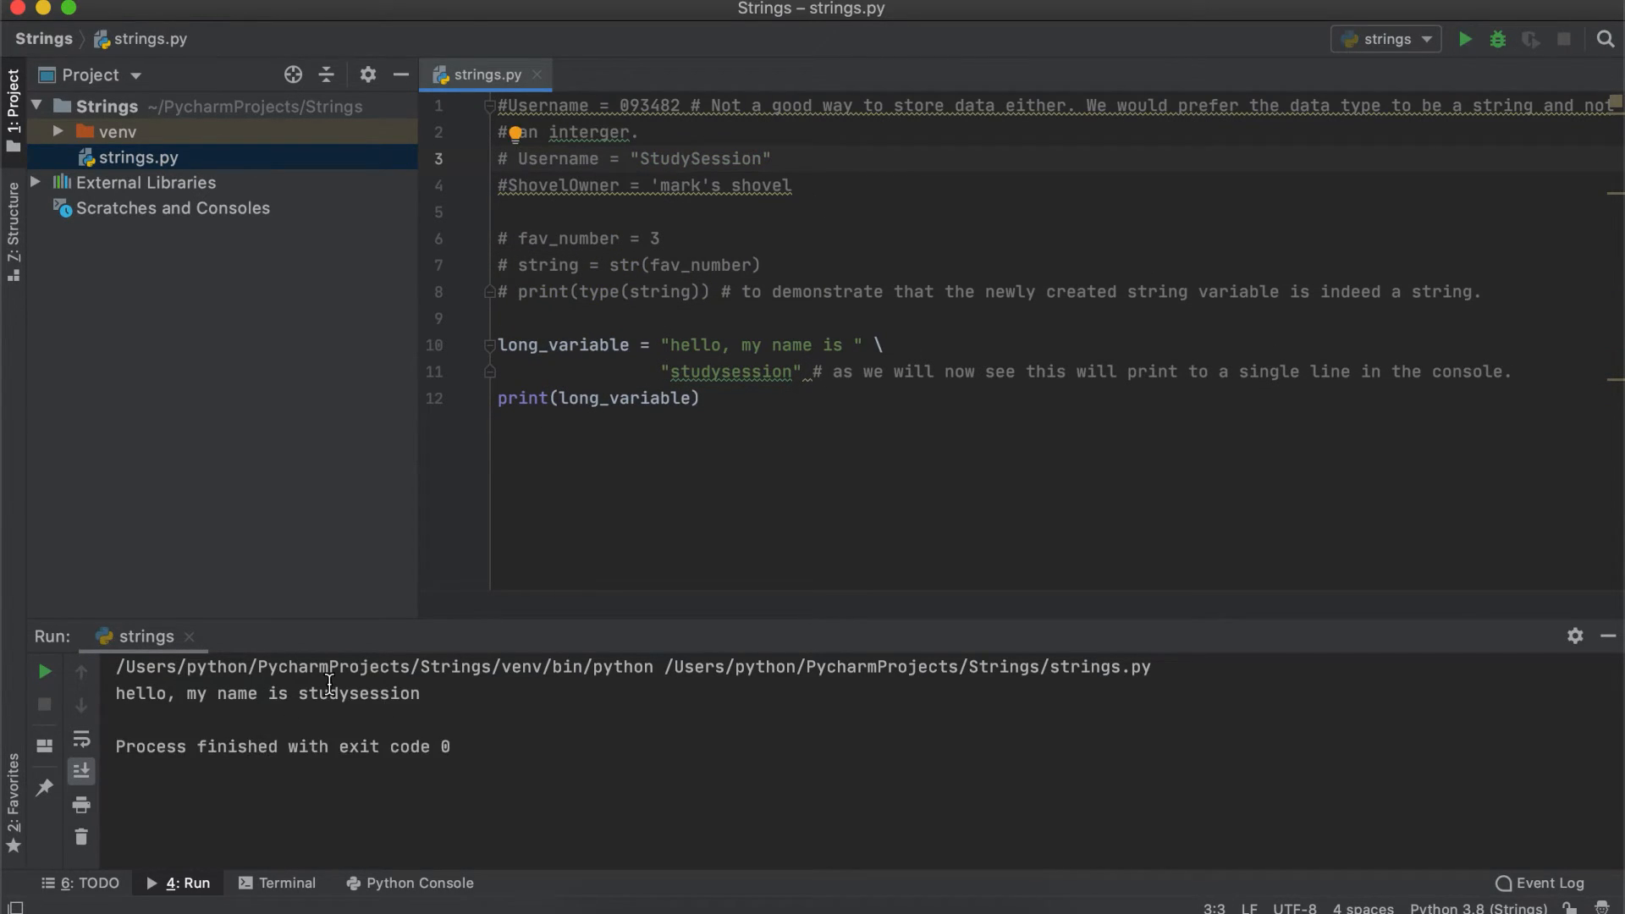
text(a = "")
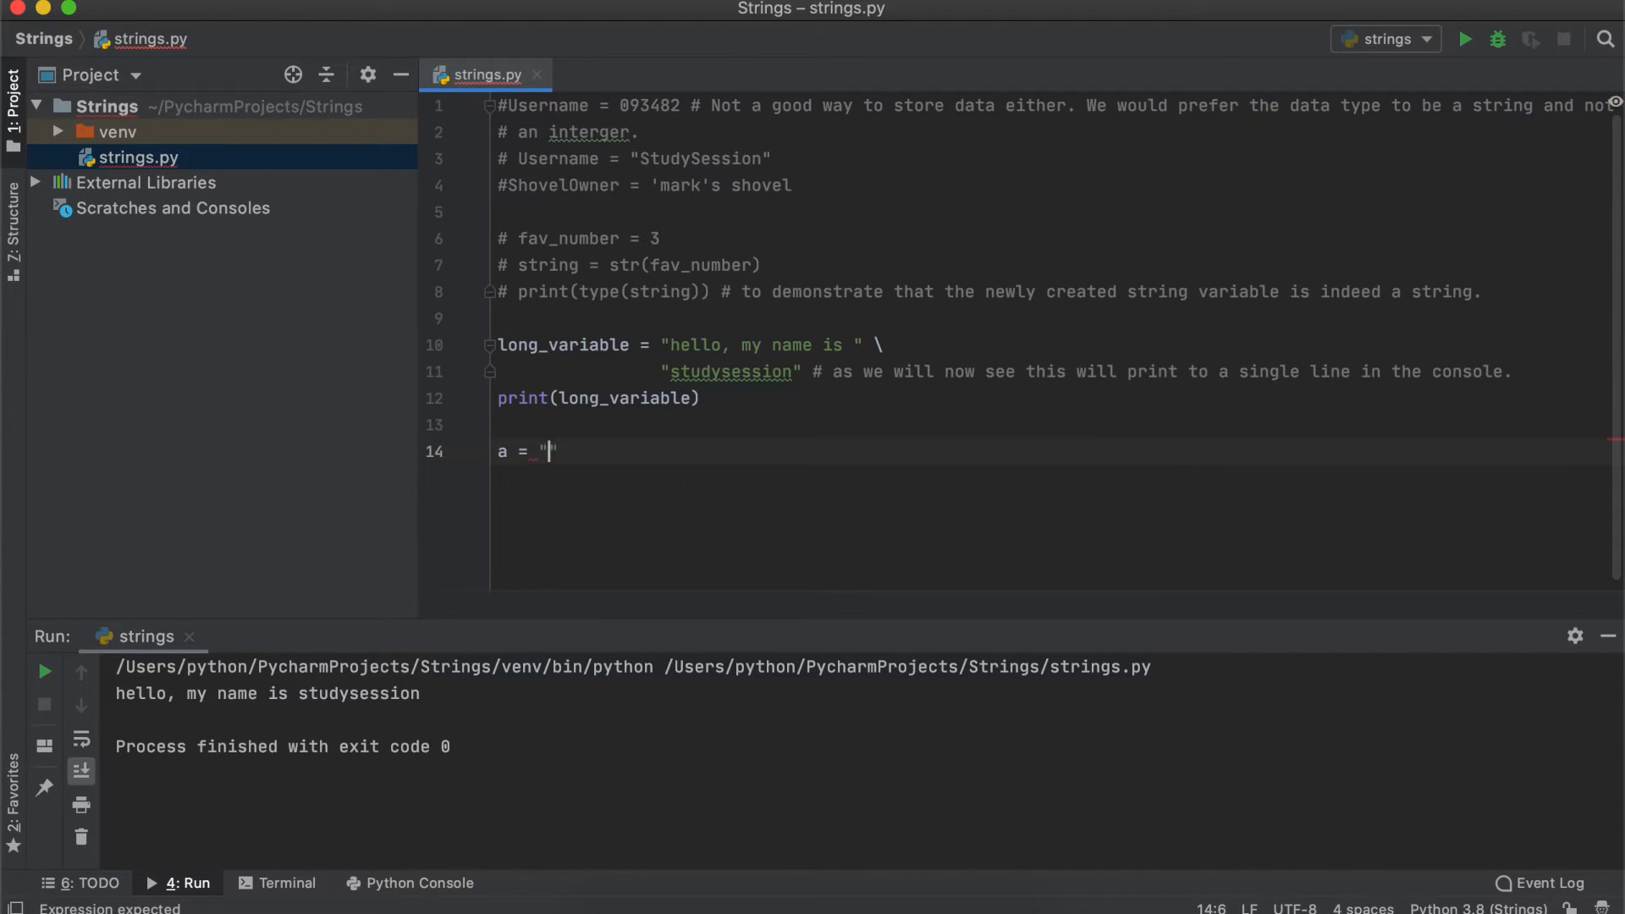
Complete a = "2", add c = a+b and note with a comment that this is concatenating strings
text(2")
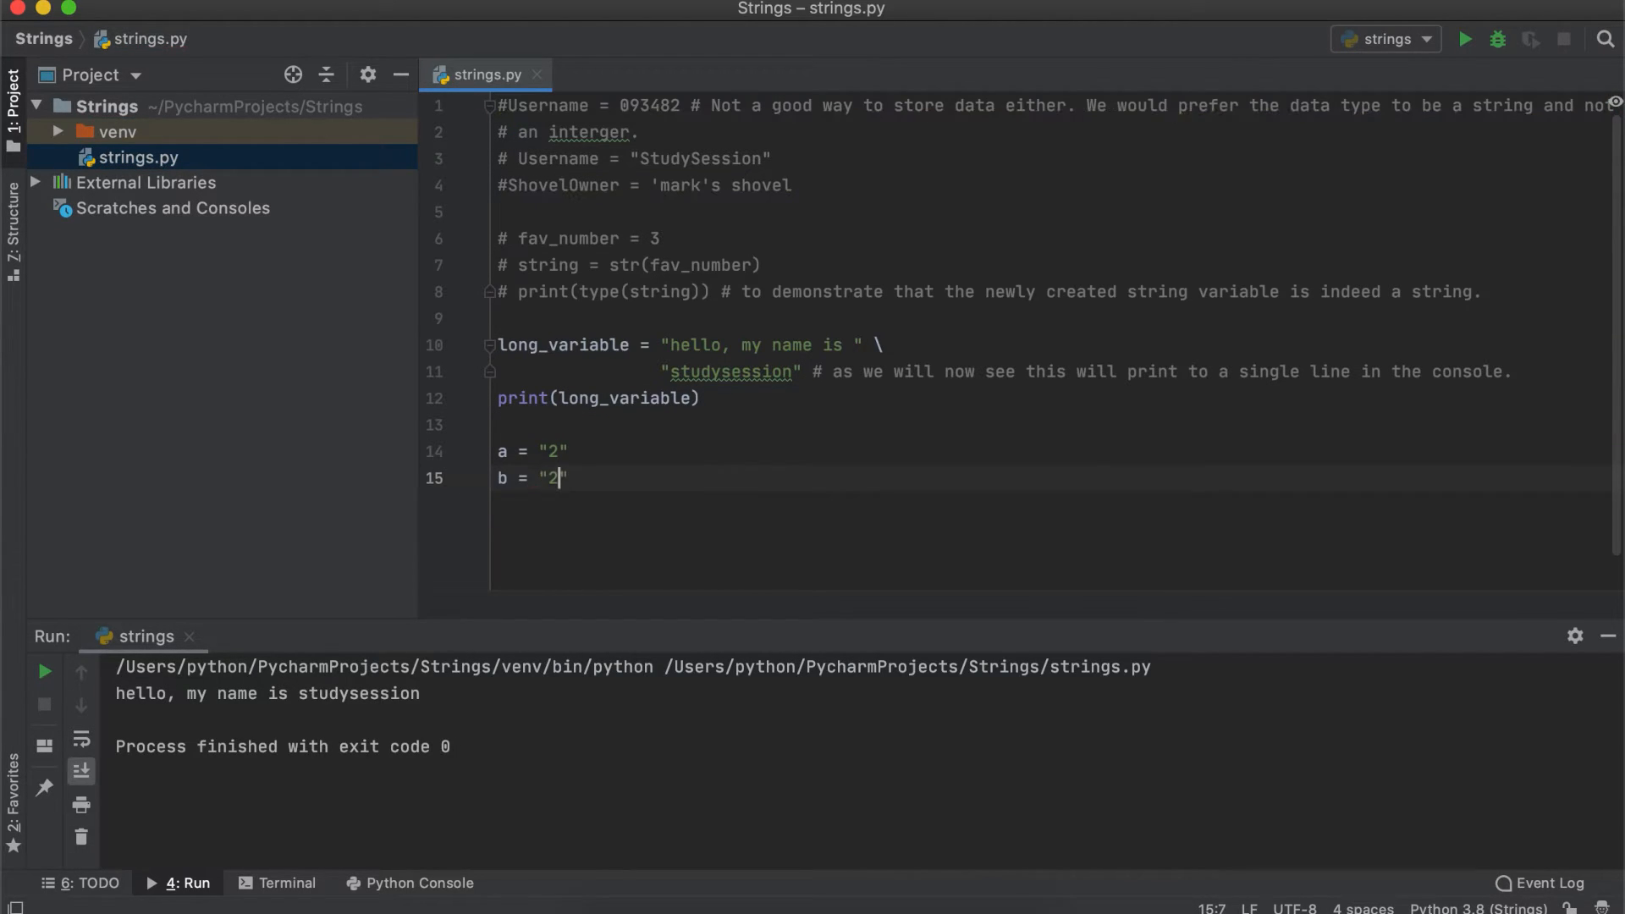
text(c = a+b)
text(print(c)
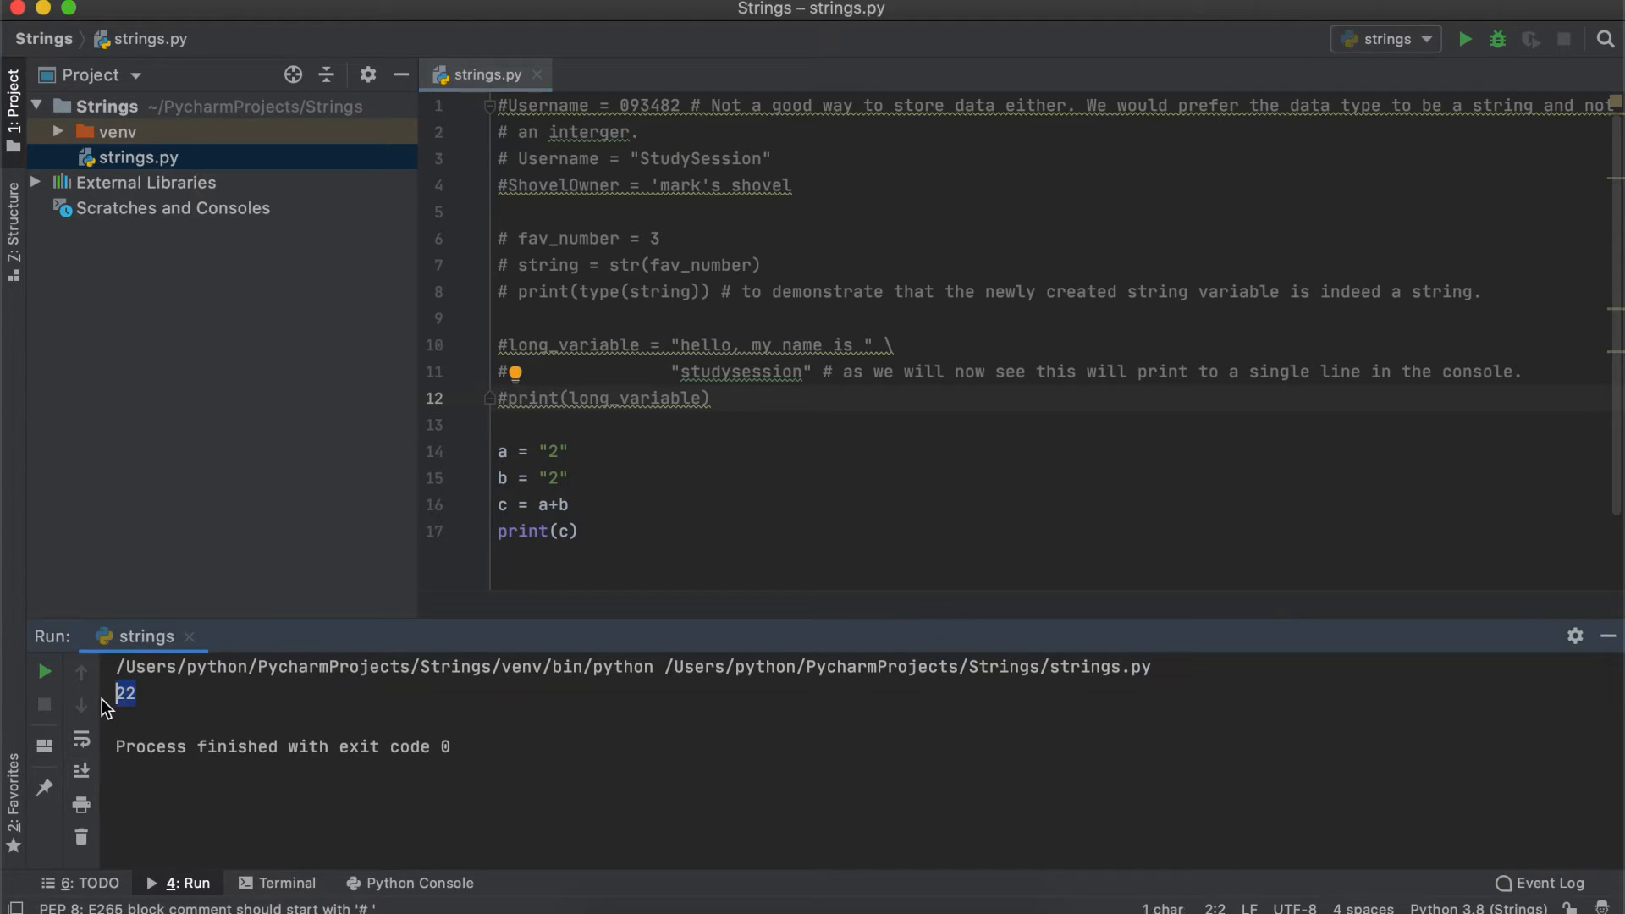
text(# T)
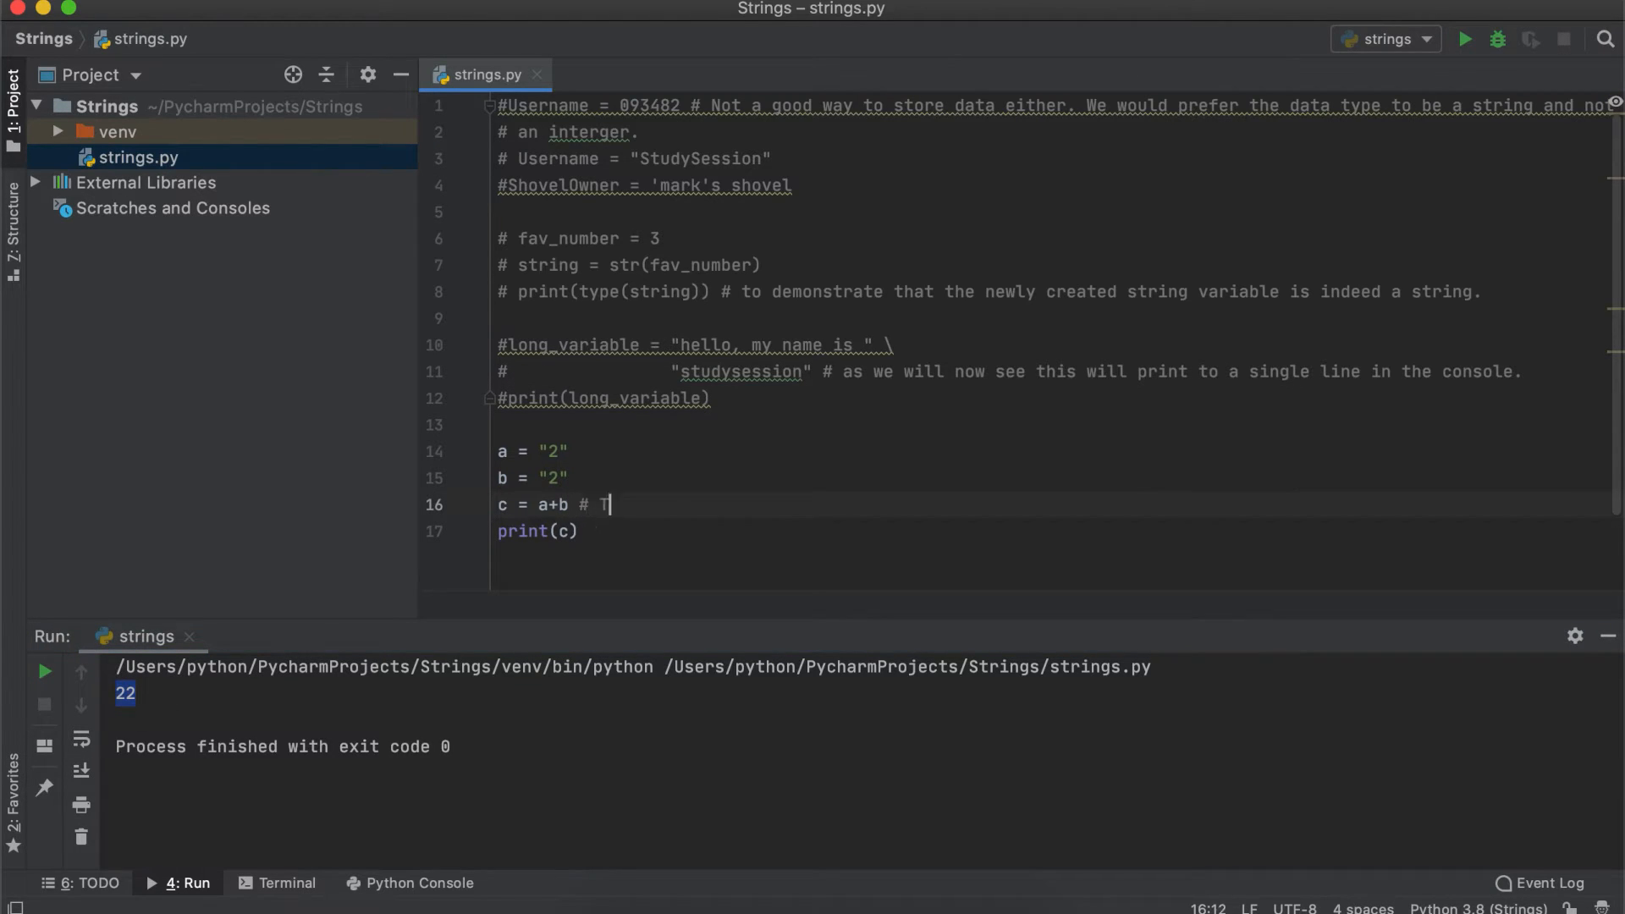
text(his is concatenating strings.)
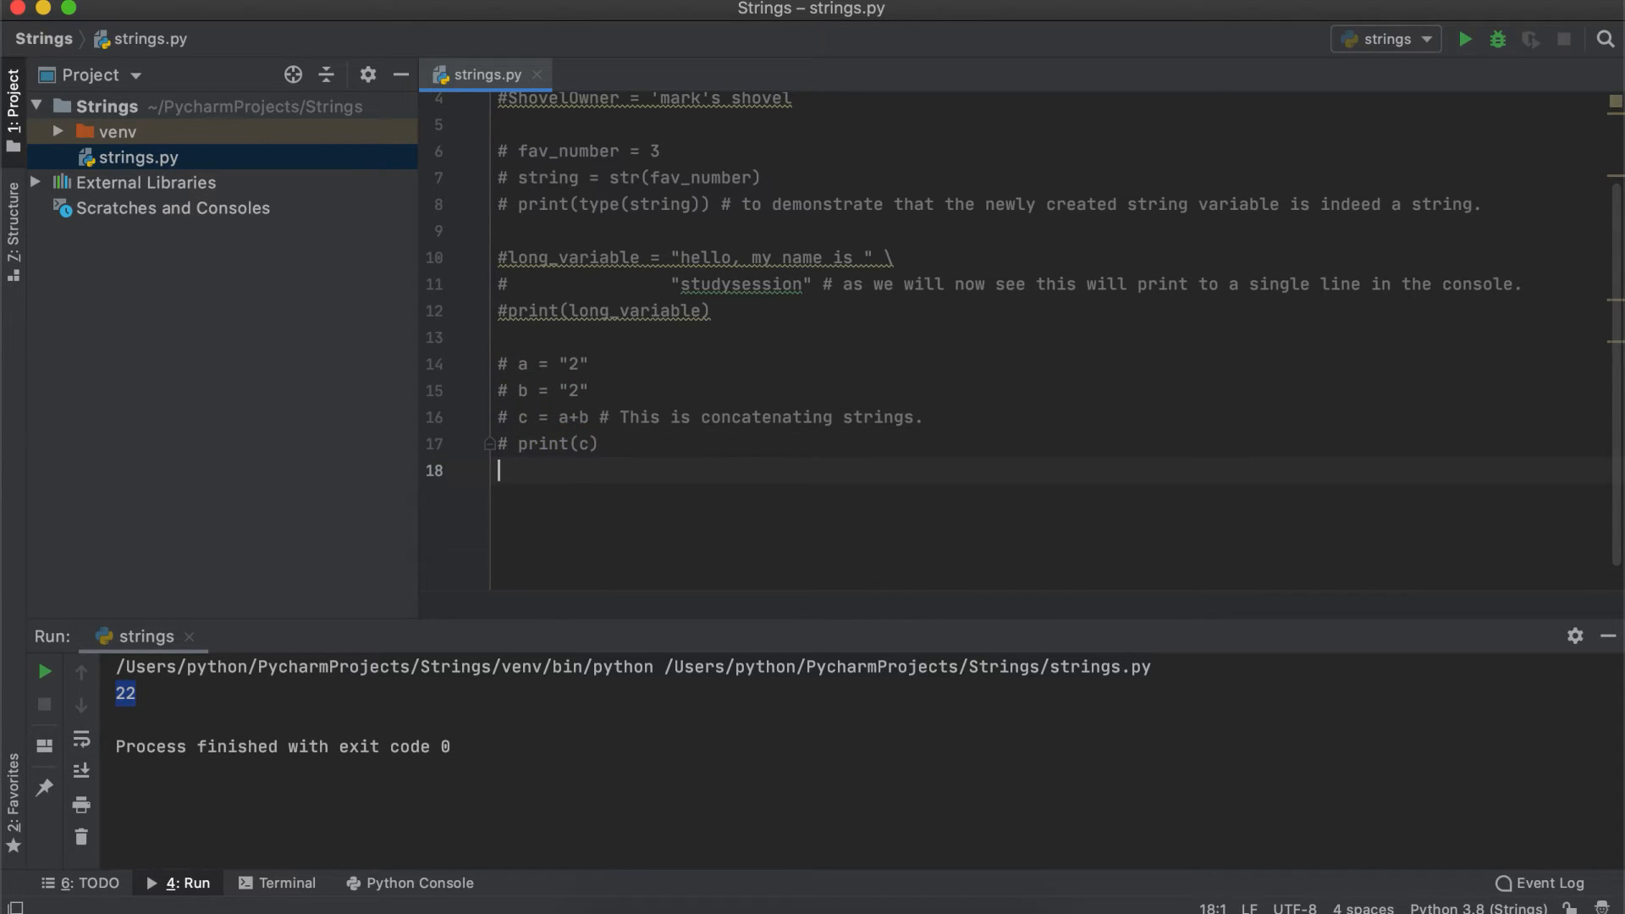
Define first_name = "Study" and last_name = "Session"
text(first_name = "")
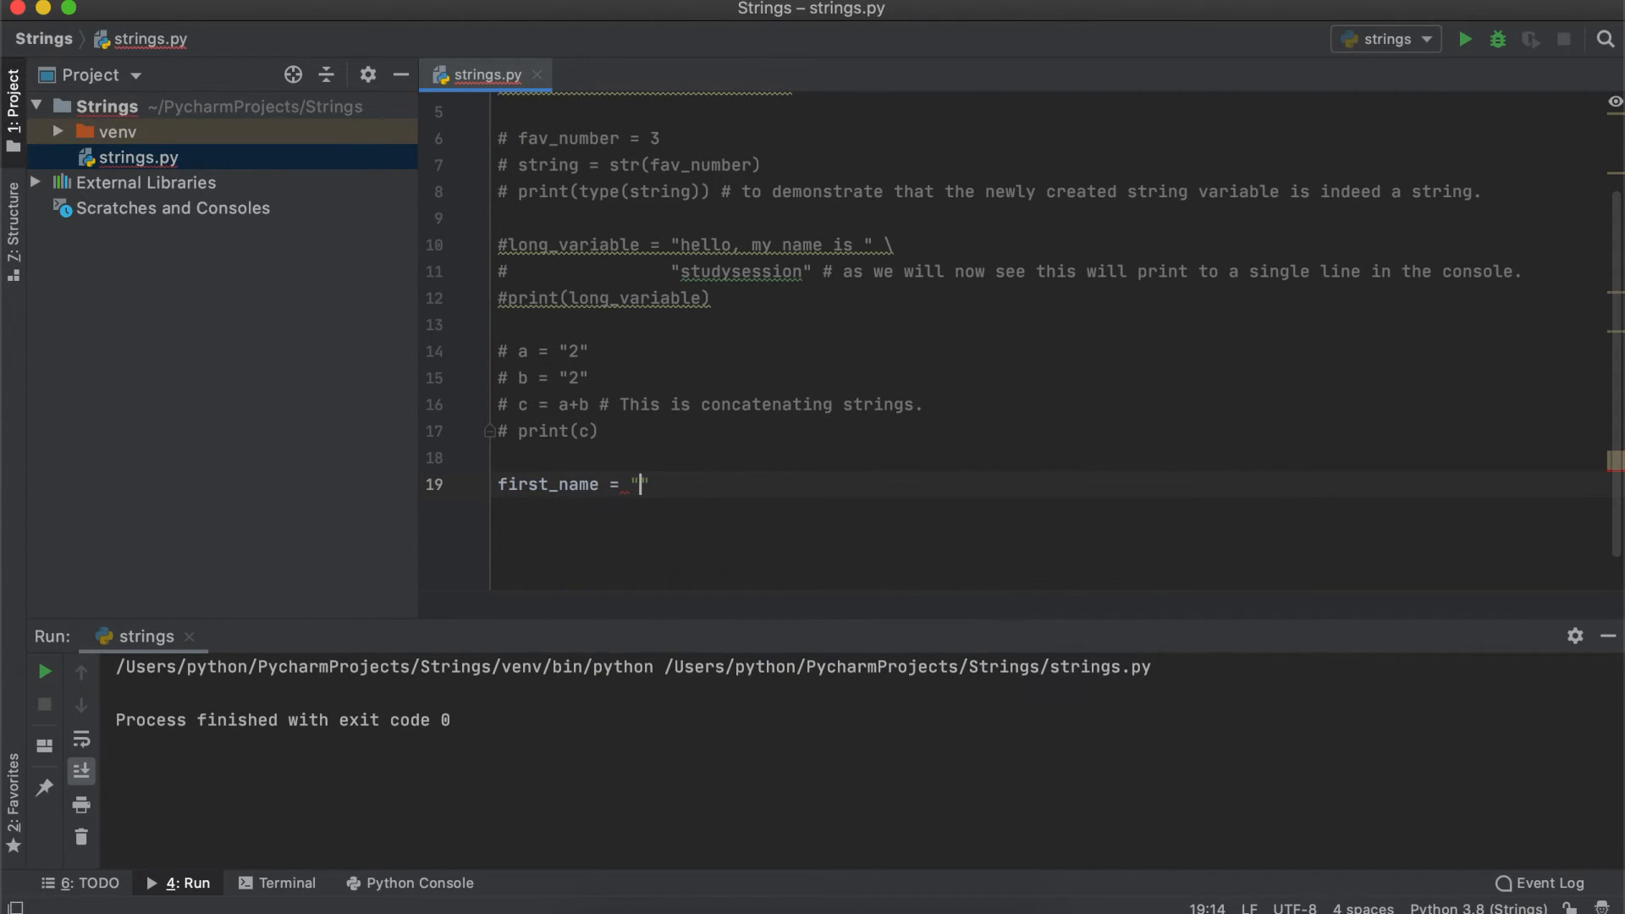
text(Study")
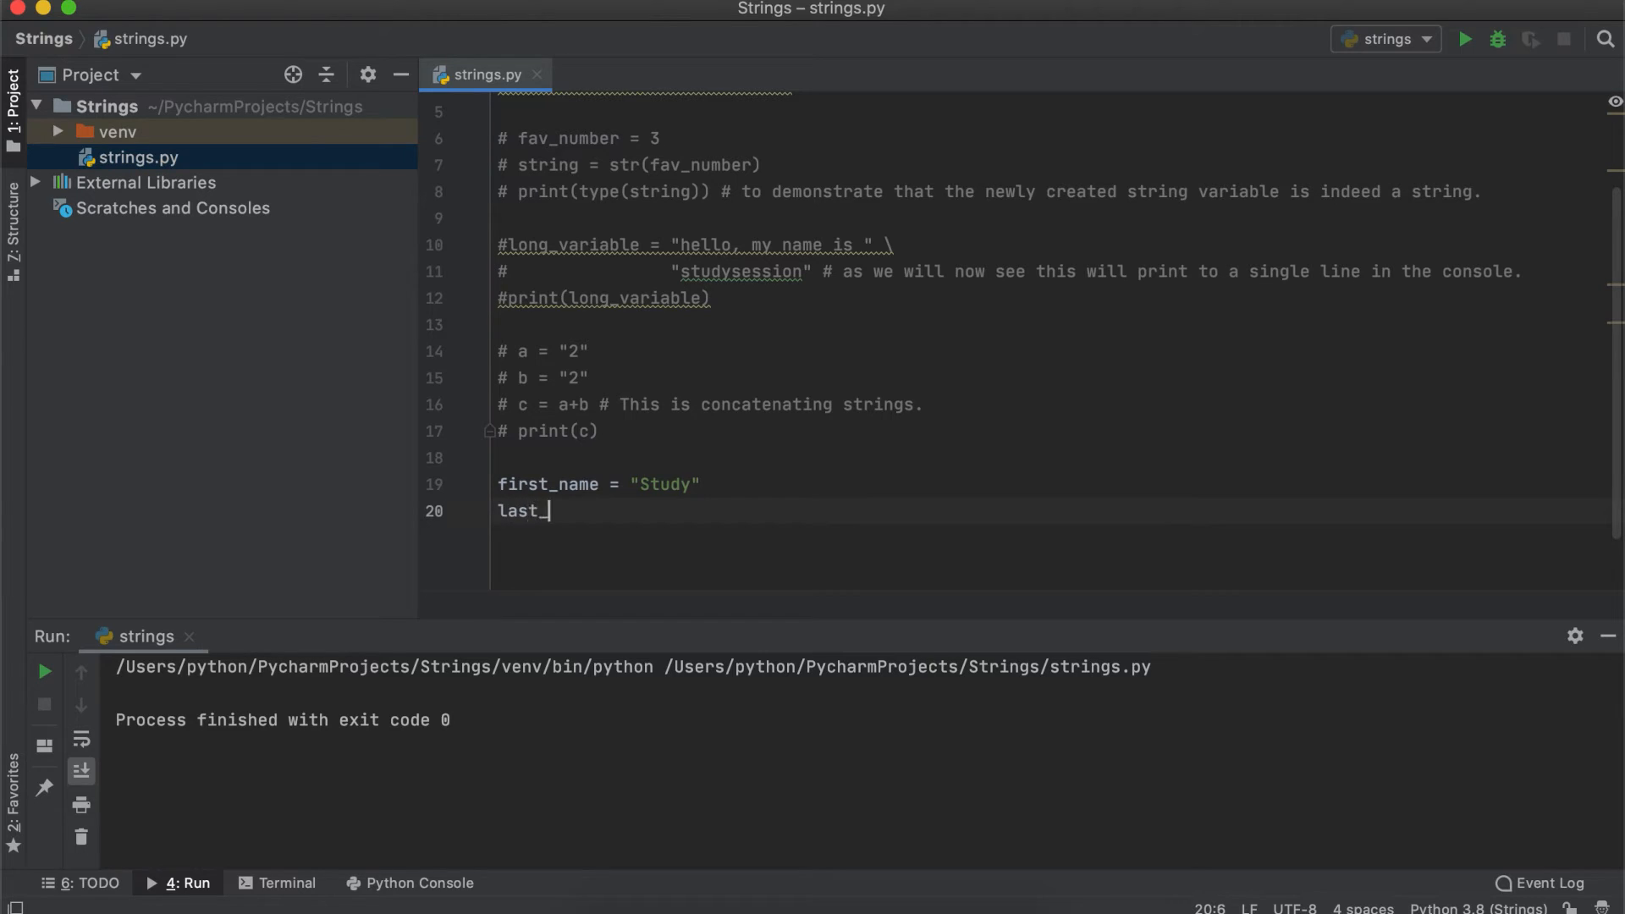
text(name = "Session")
text(full_name =)
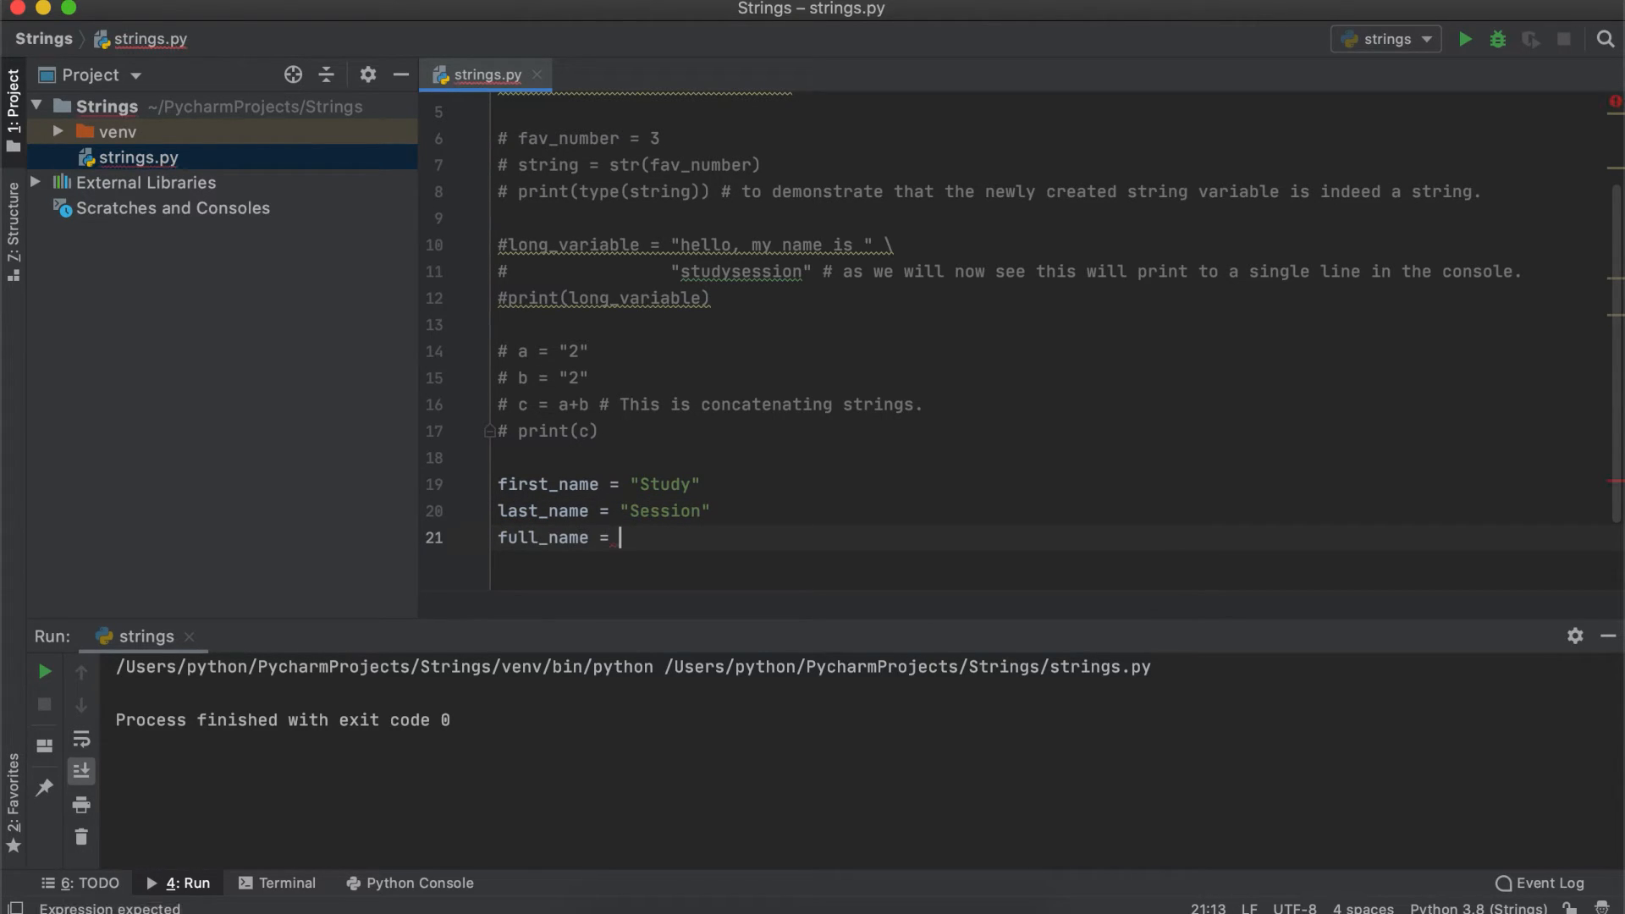
Join them into full_name = first_name + last_name, print it and run to show StudySession
text(first_name +)
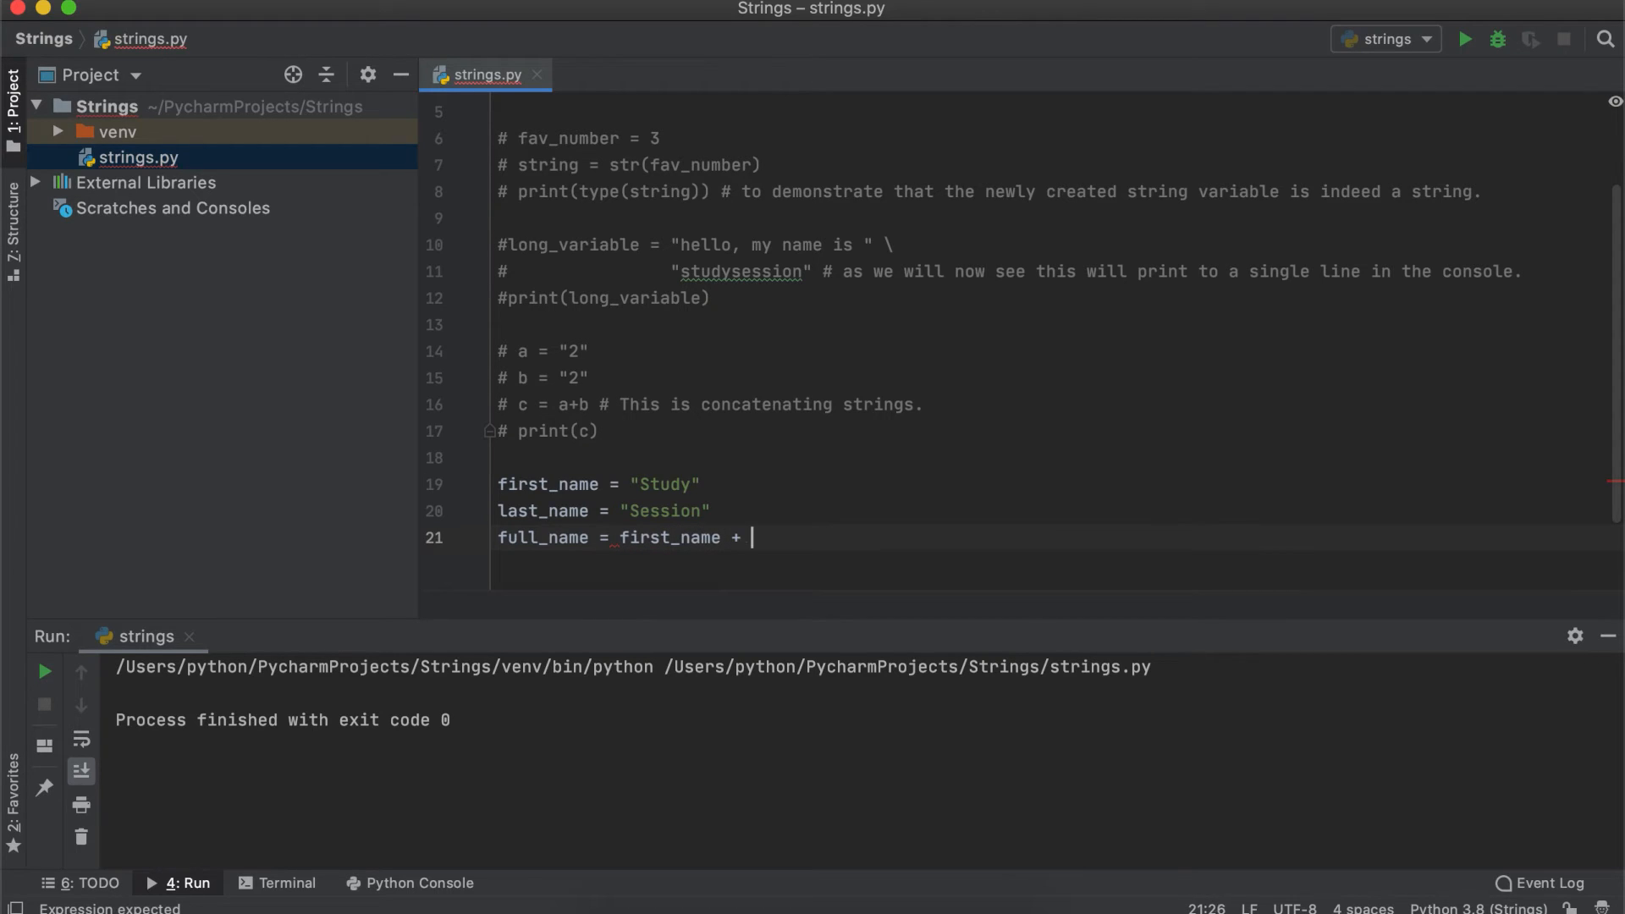
text(last_name)
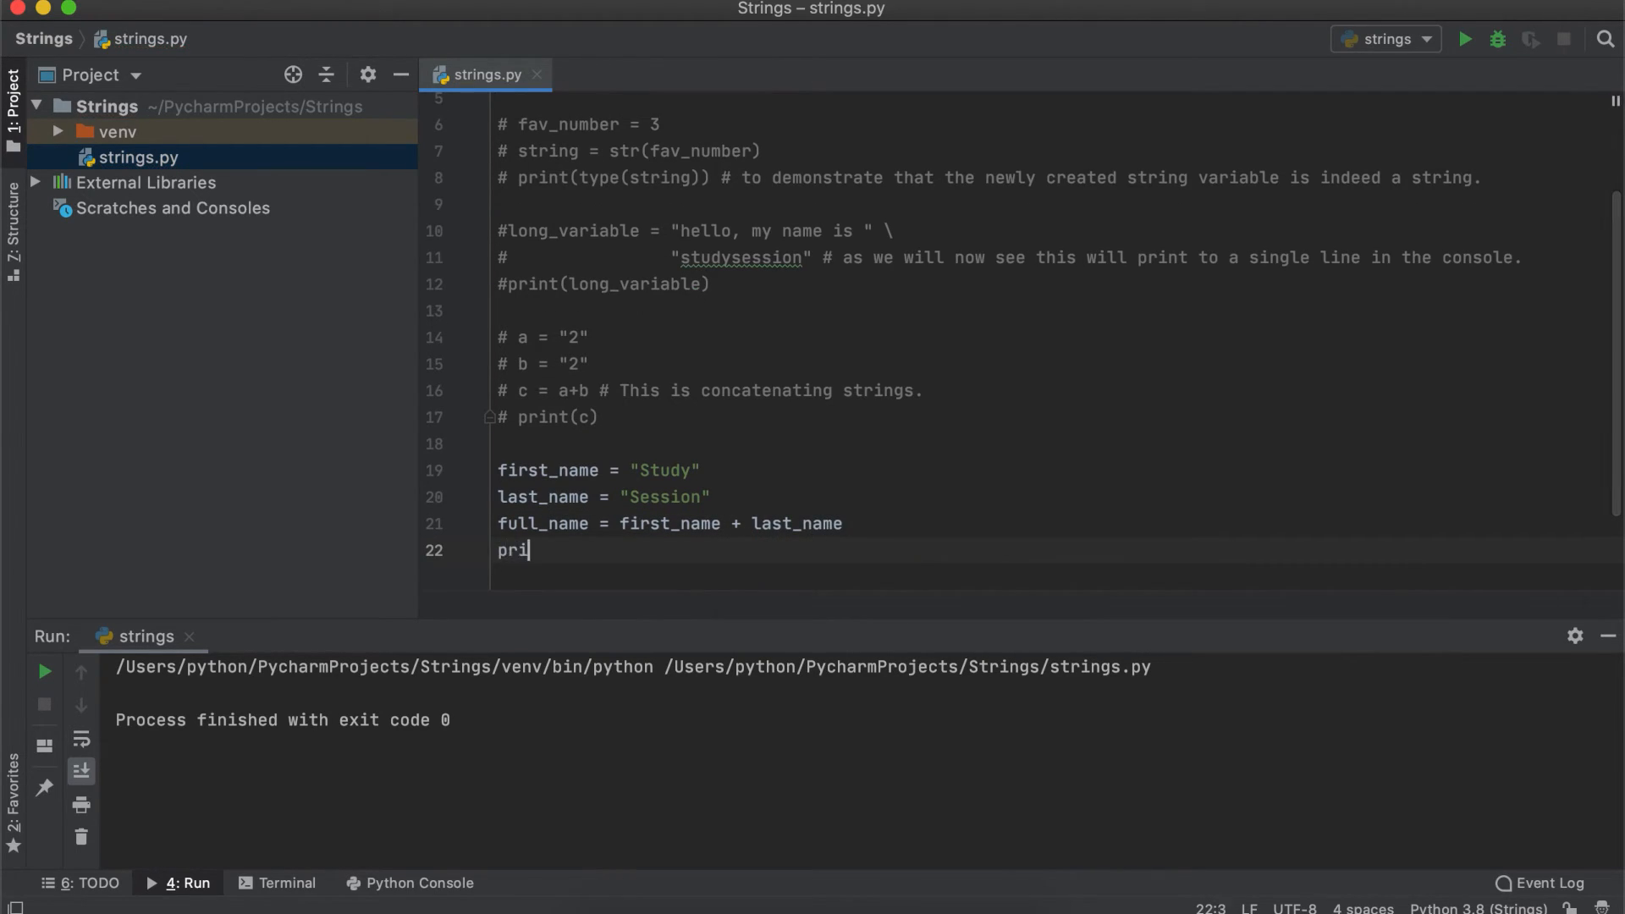
text(nt(full_name)
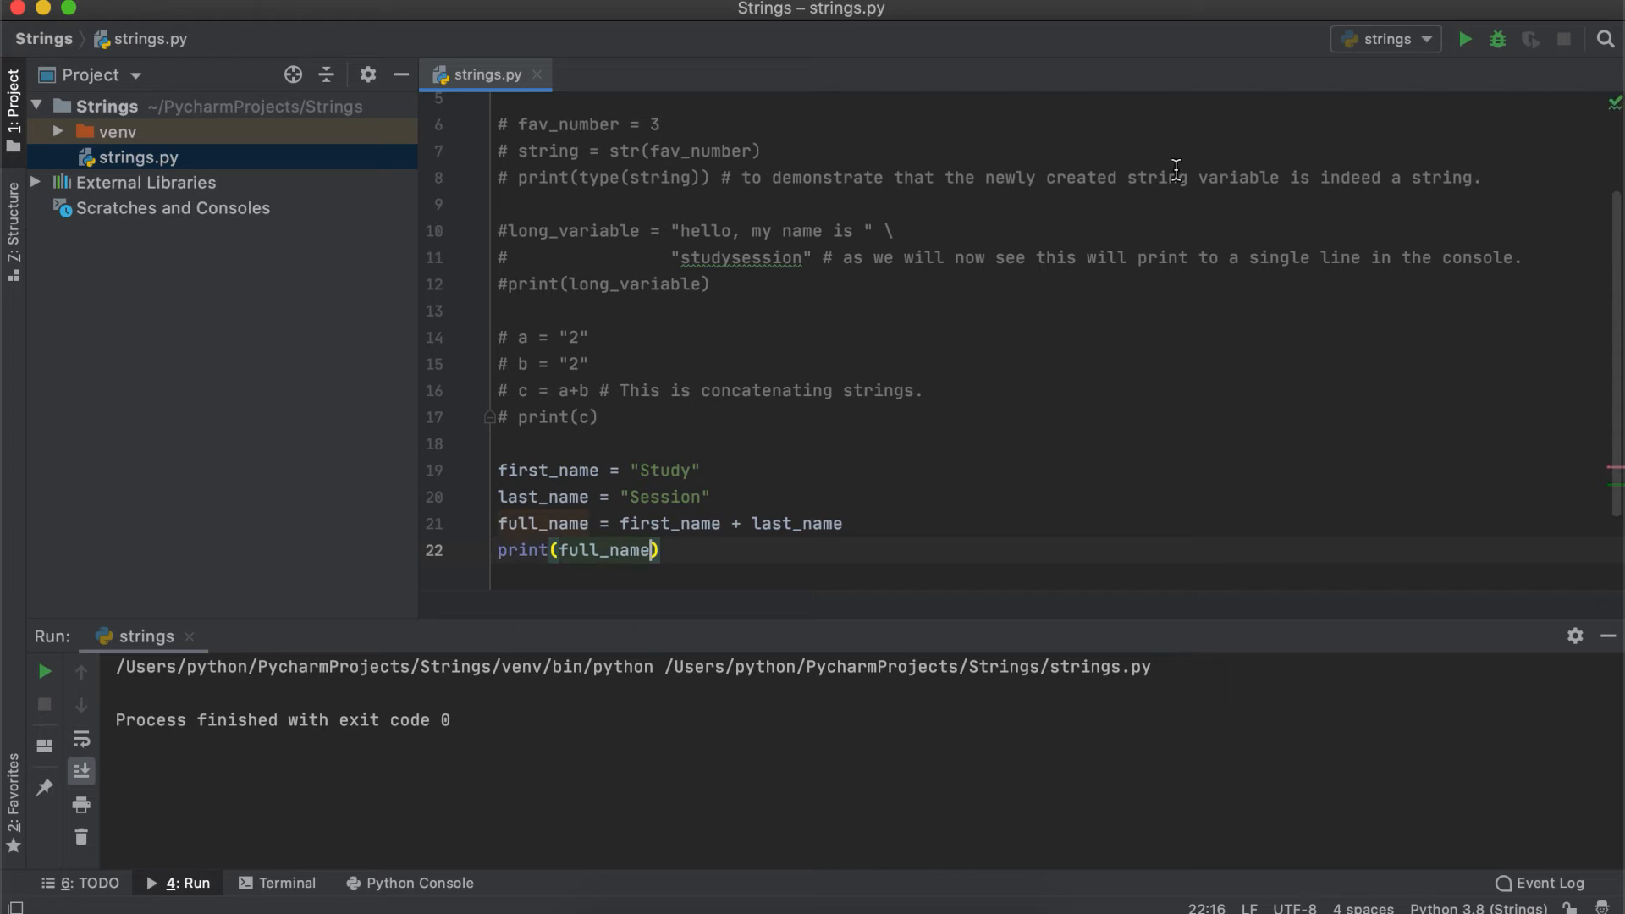
click(1469, 40)
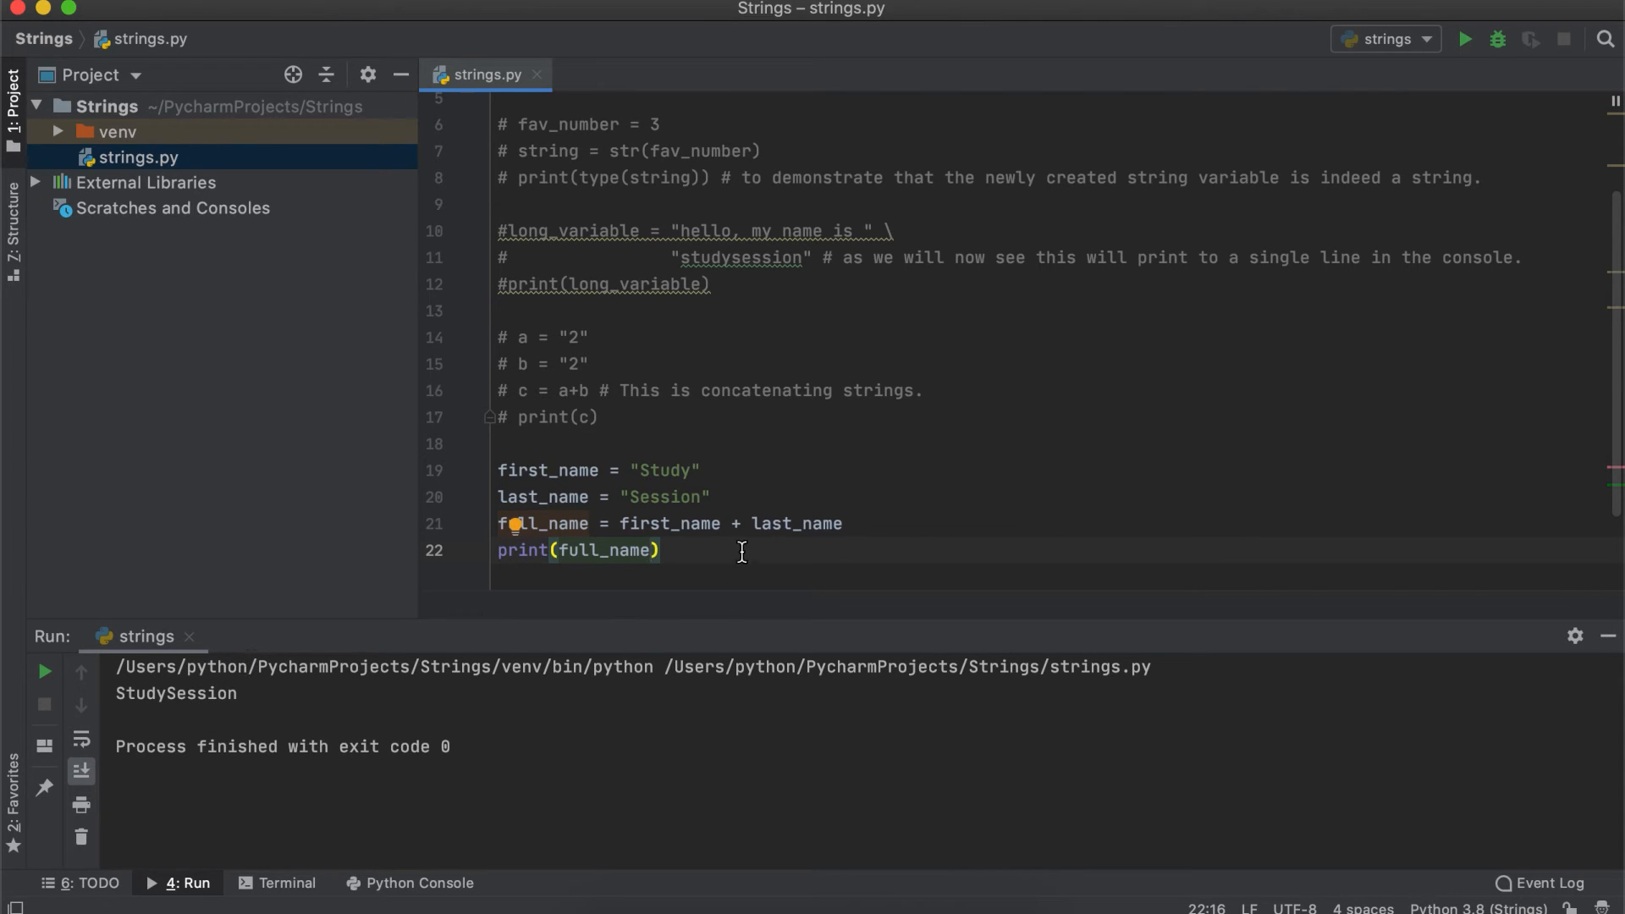